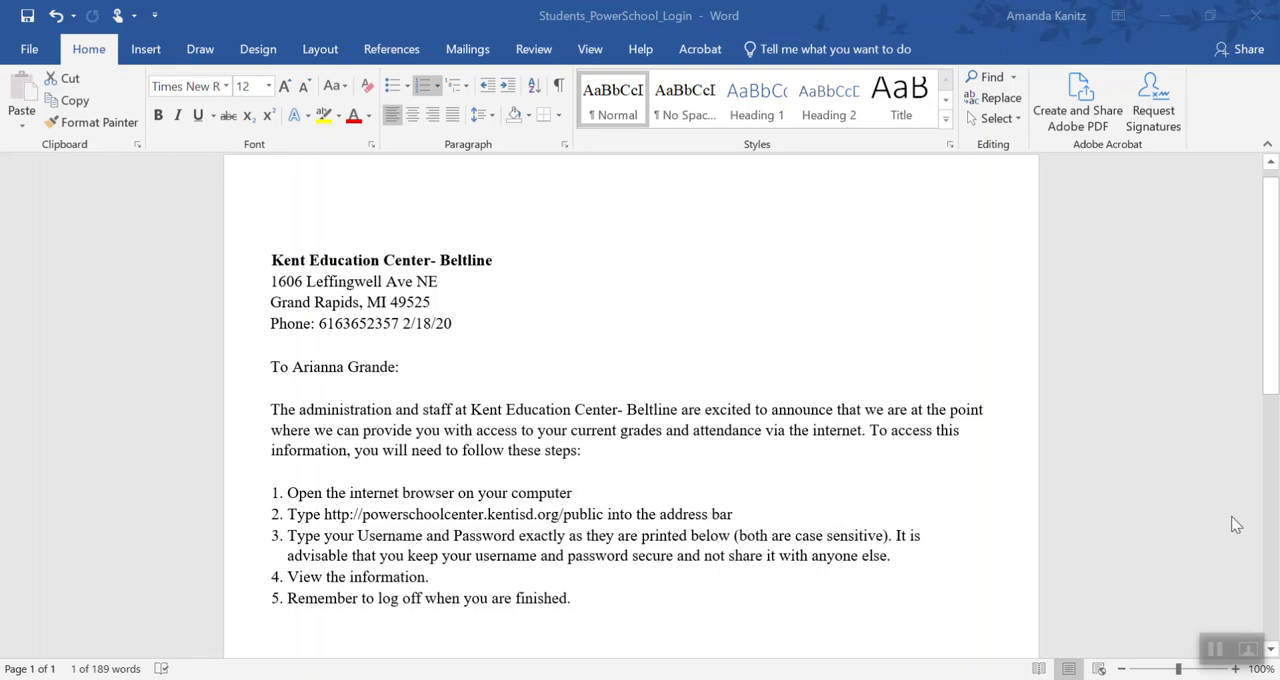
mouse_move(1052, 498)
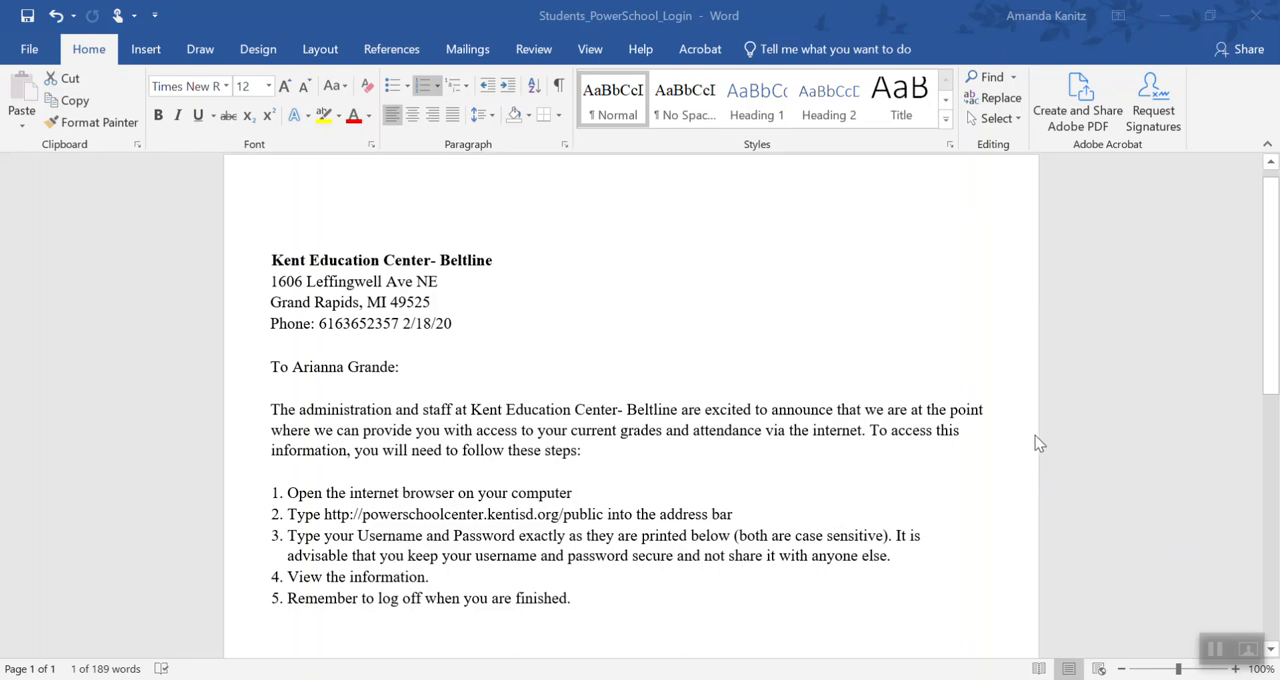
mouse_move(1040, 418)
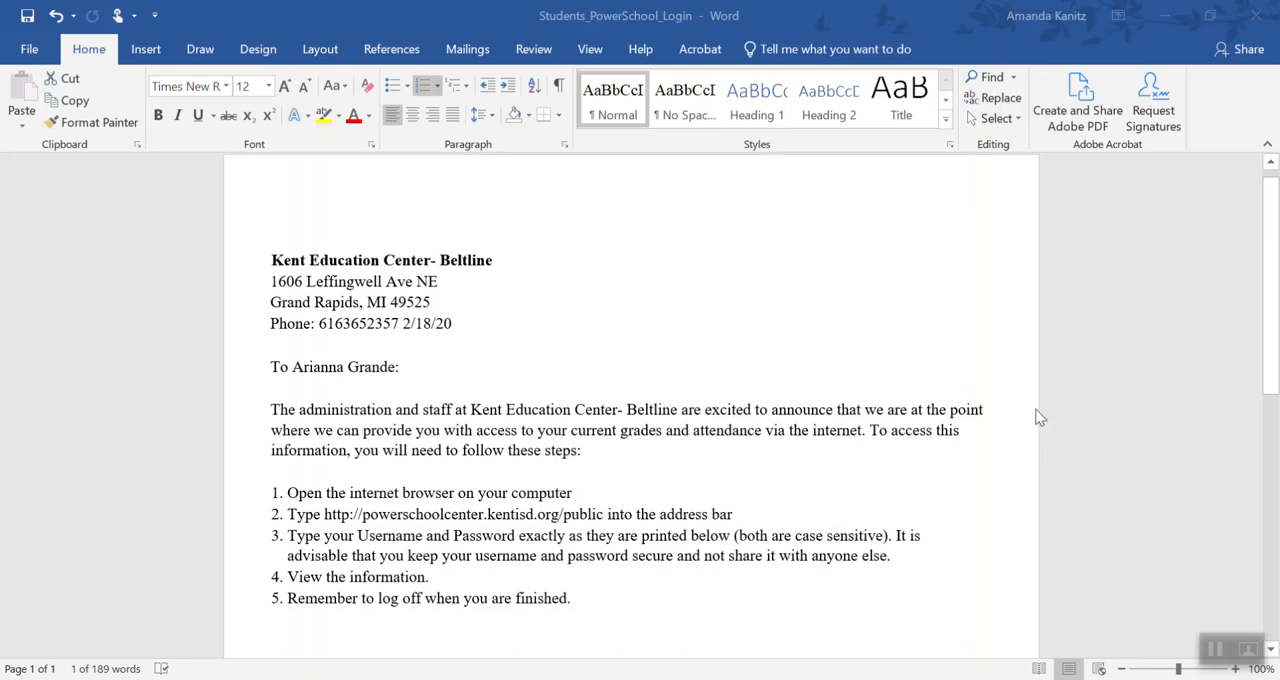
mouse_move(1036, 400)
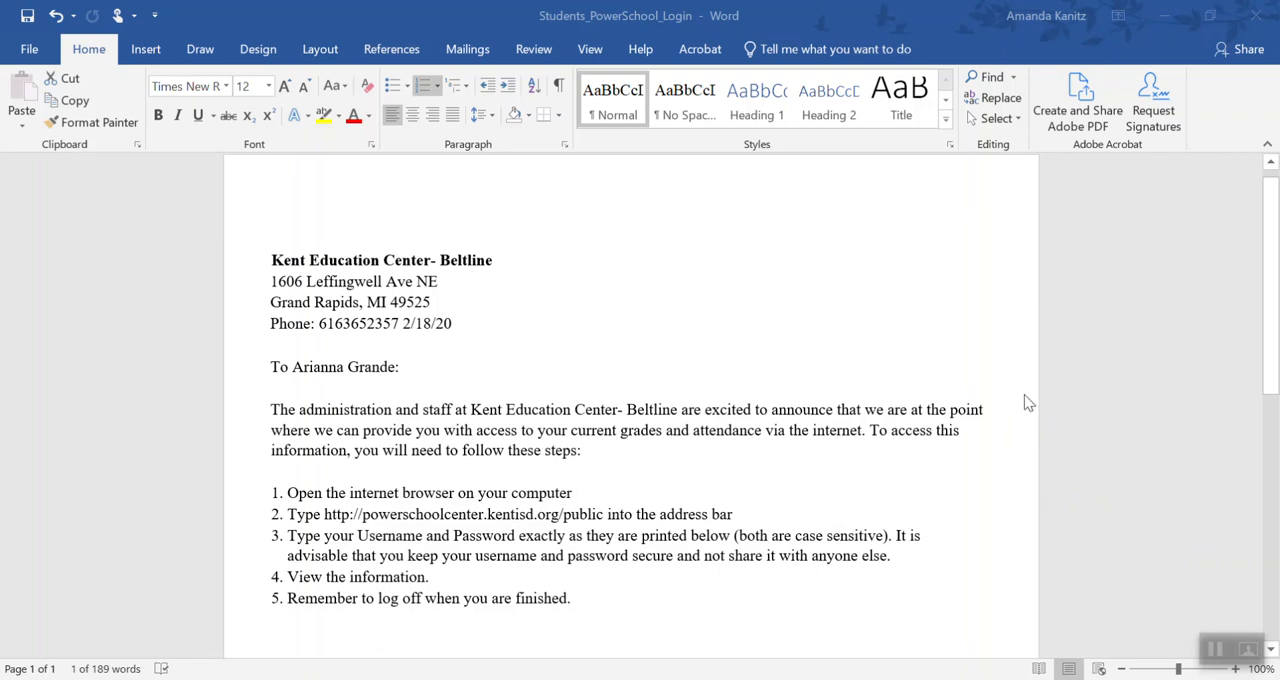
mouse_move(1024, 408)
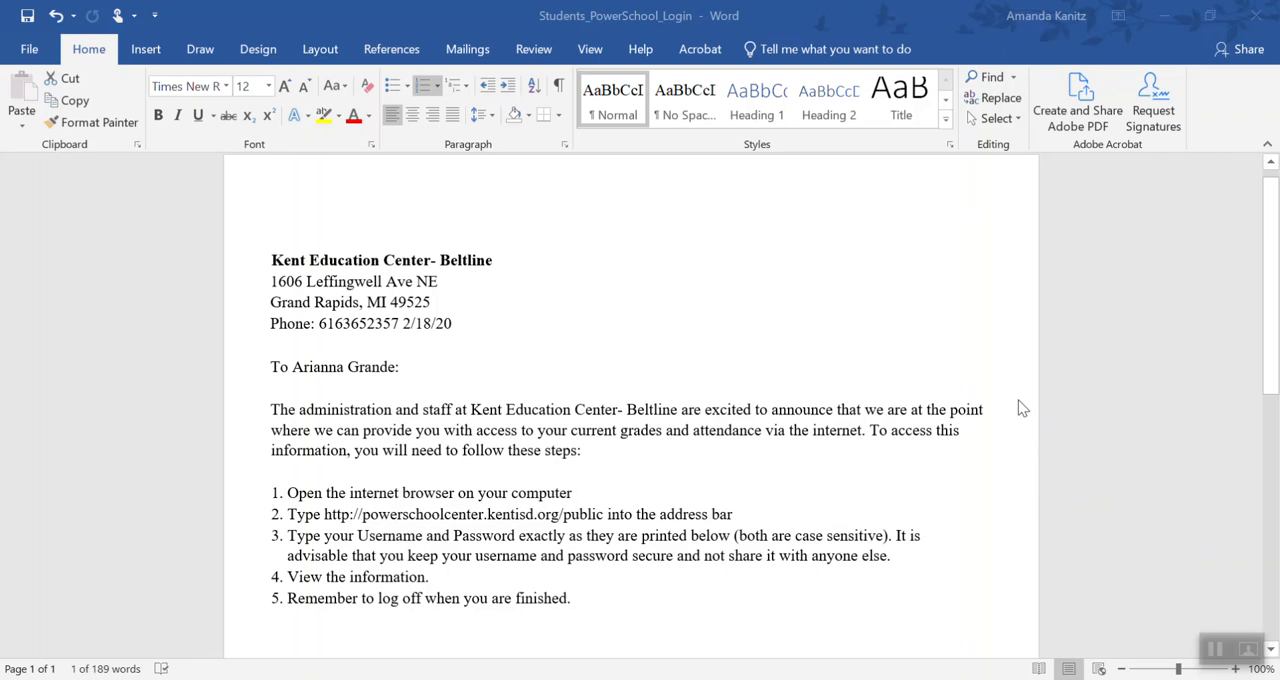
Sign in to the PowerSchool student portal after reviewing the login letter in Word
scroll("down", 3)
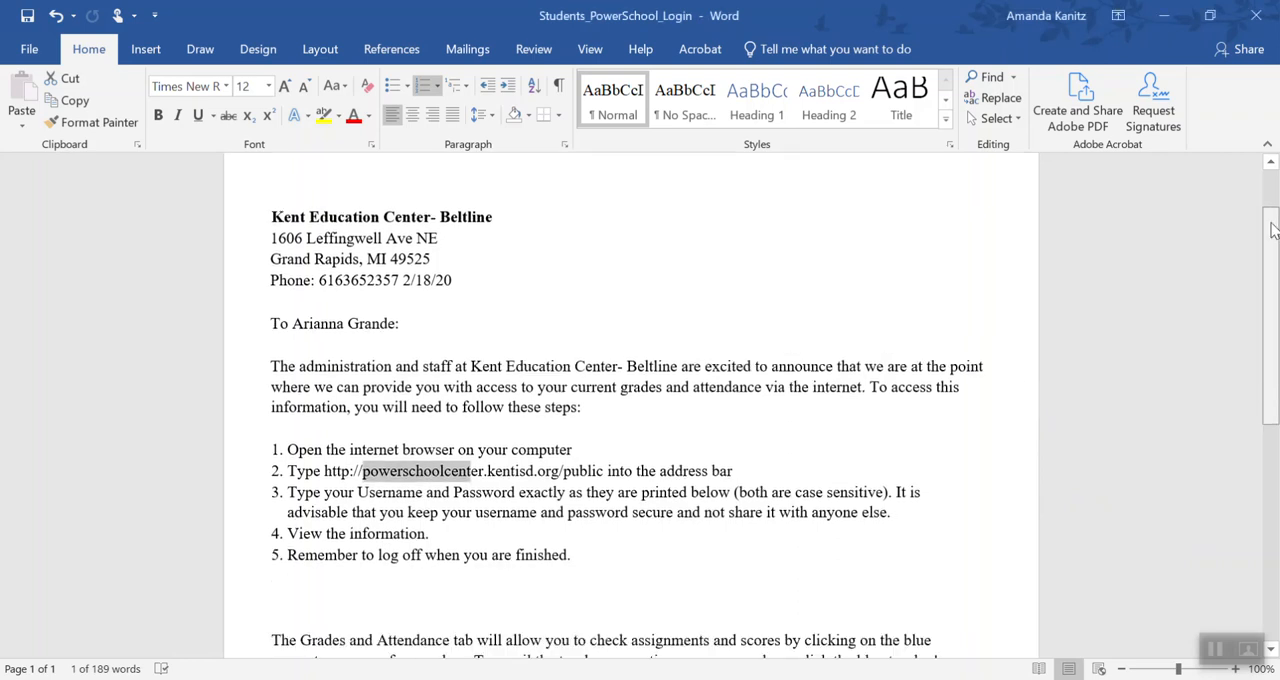
scroll("down", 3)
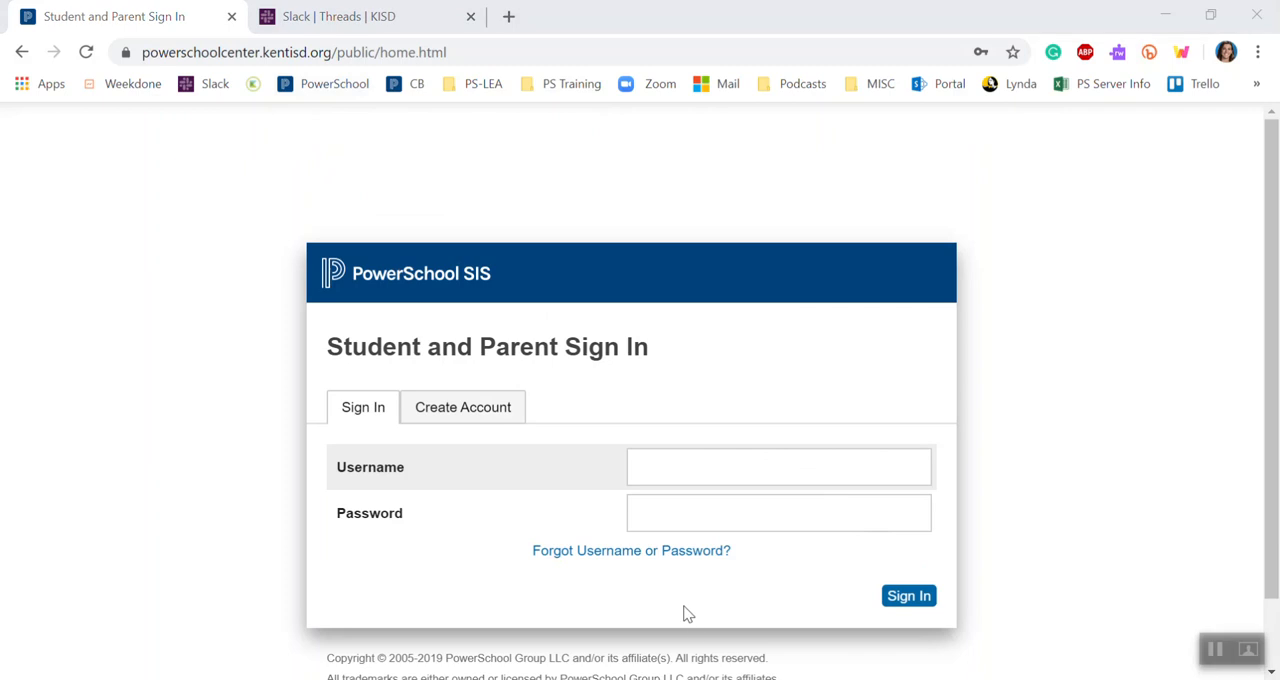
mouse_move(690, 560)
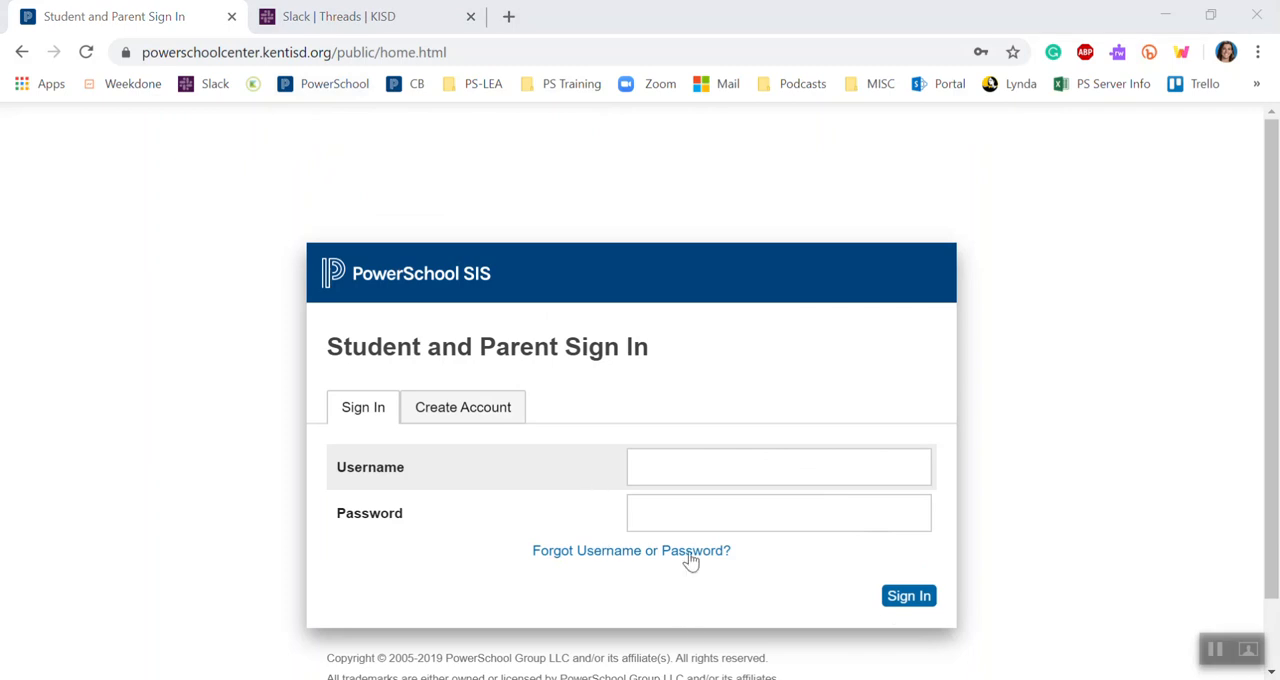
left_click(908, 596)
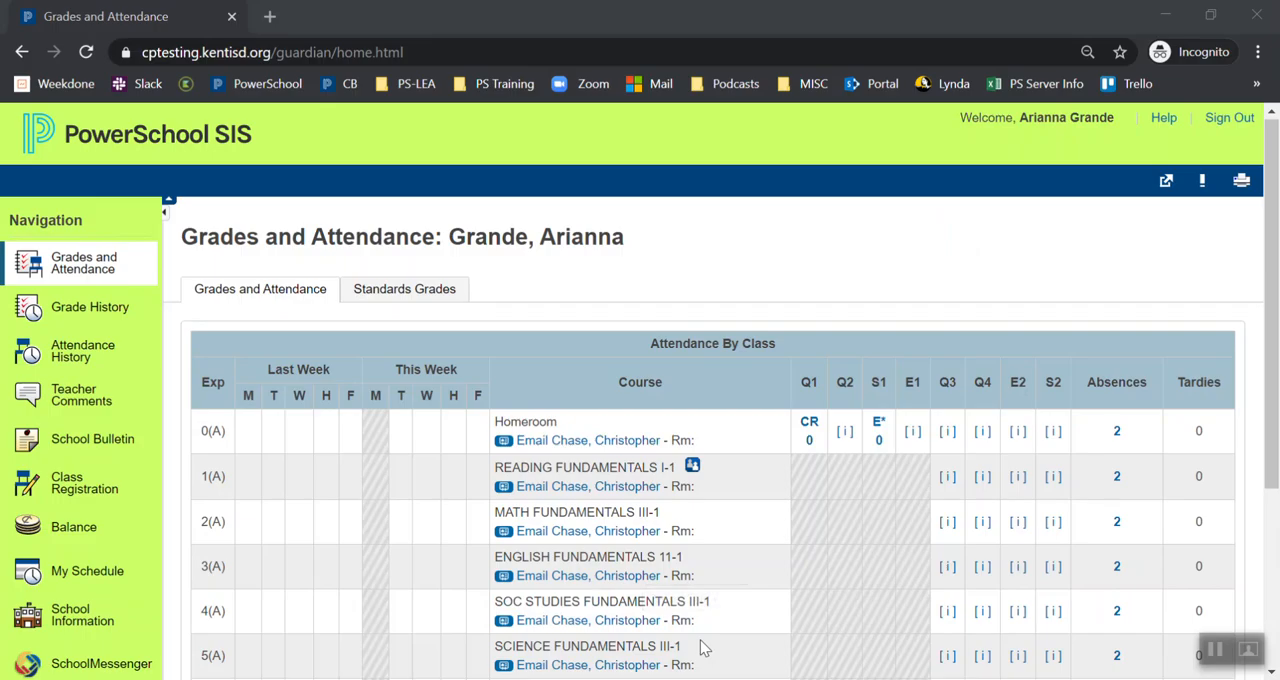
mouse_move(610, 504)
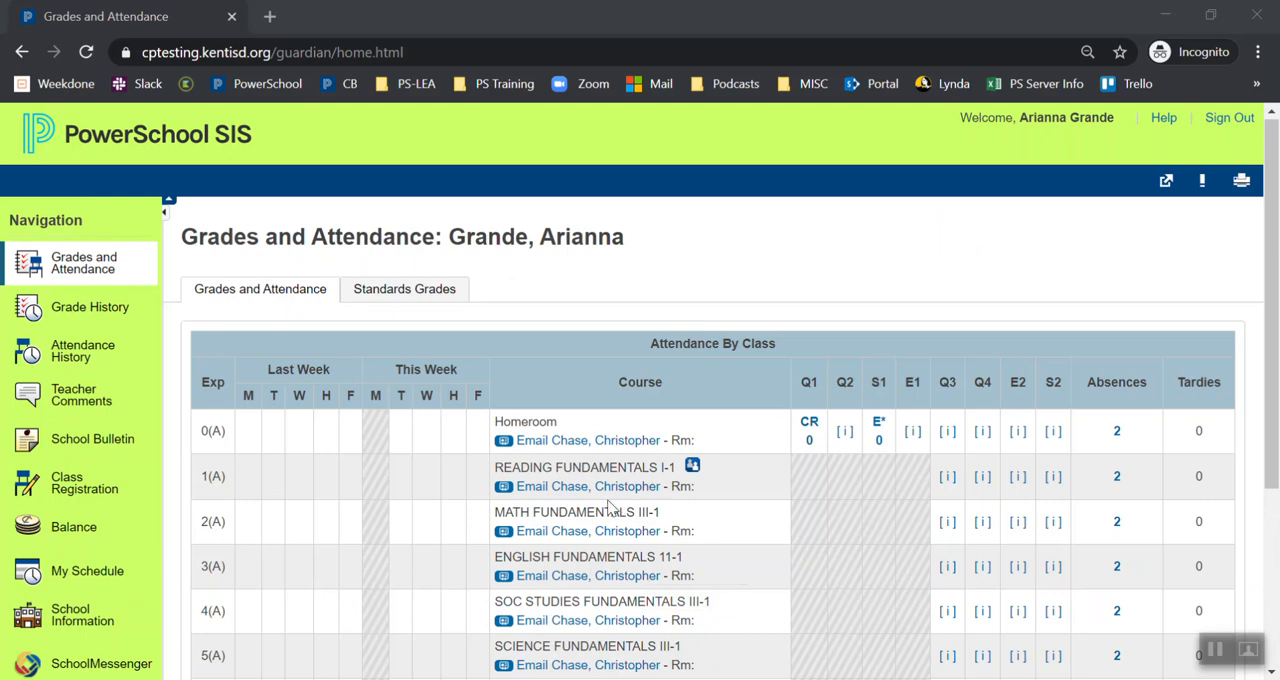
mouse_move(836, 144)
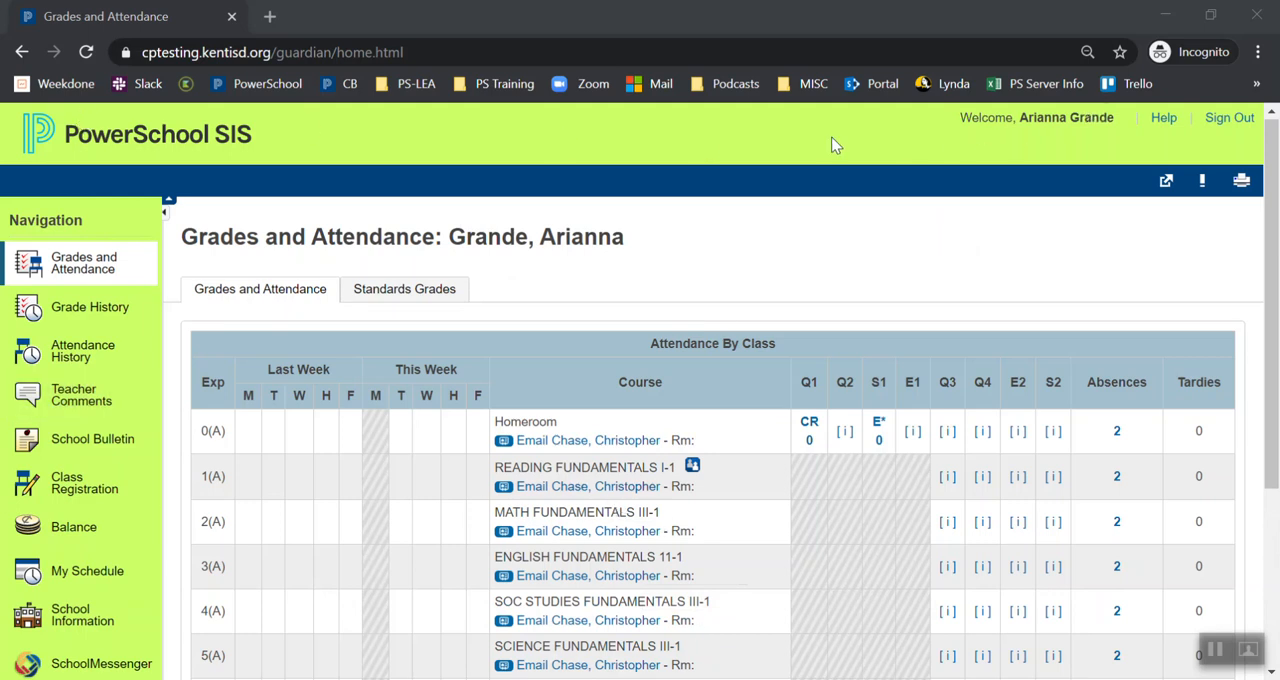
mouse_move(530, 132)
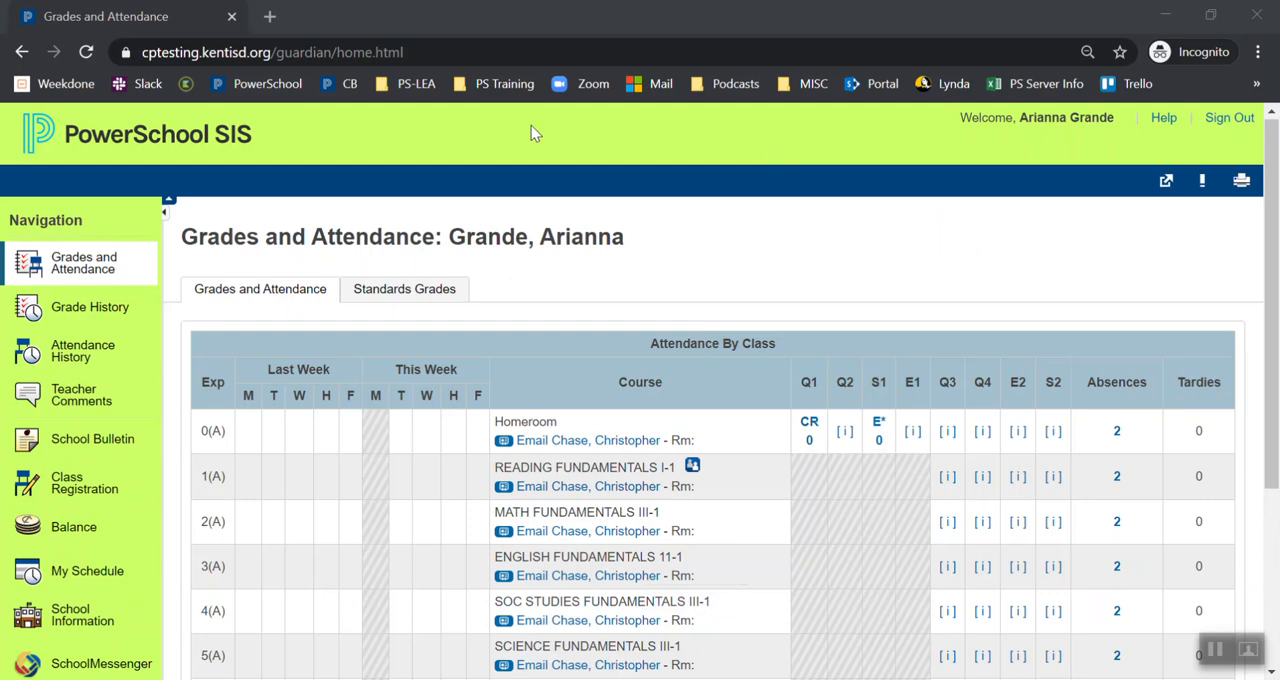
mouse_move(404, 152)
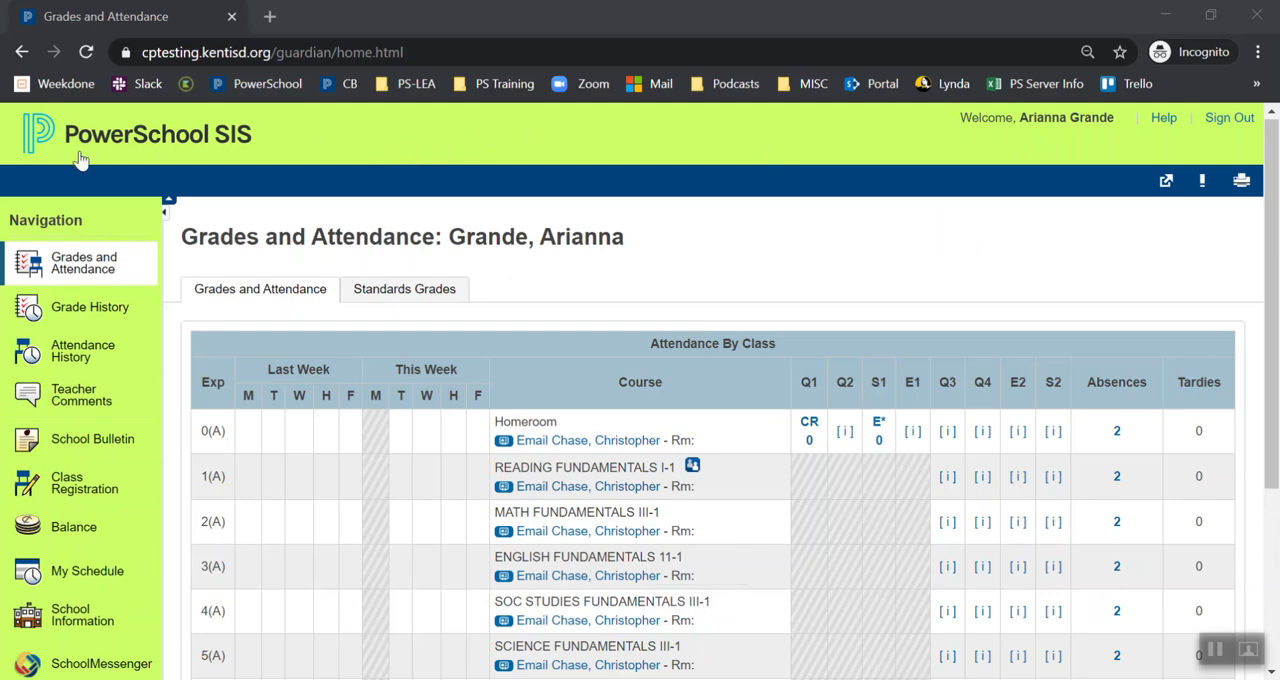
mouse_move(136, 262)
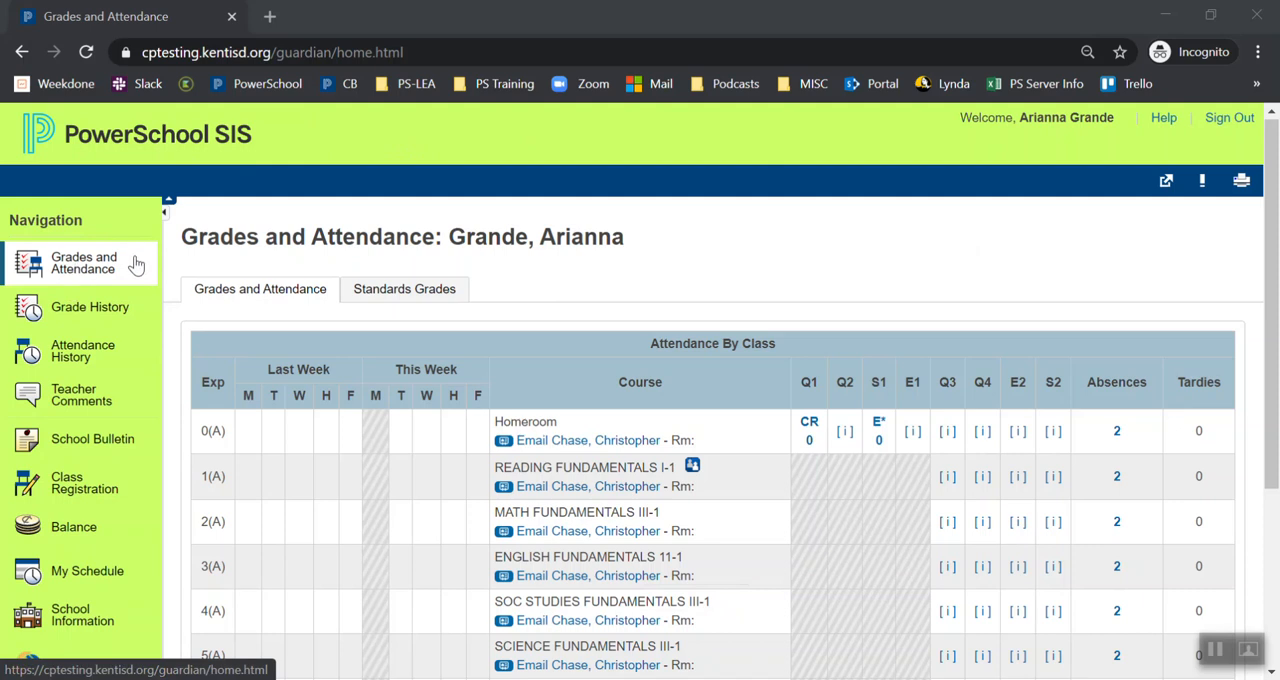
Scroll the Grades and Attendance page down to Team Sports, attendance totals and weighted GPA
scroll("down", 3)
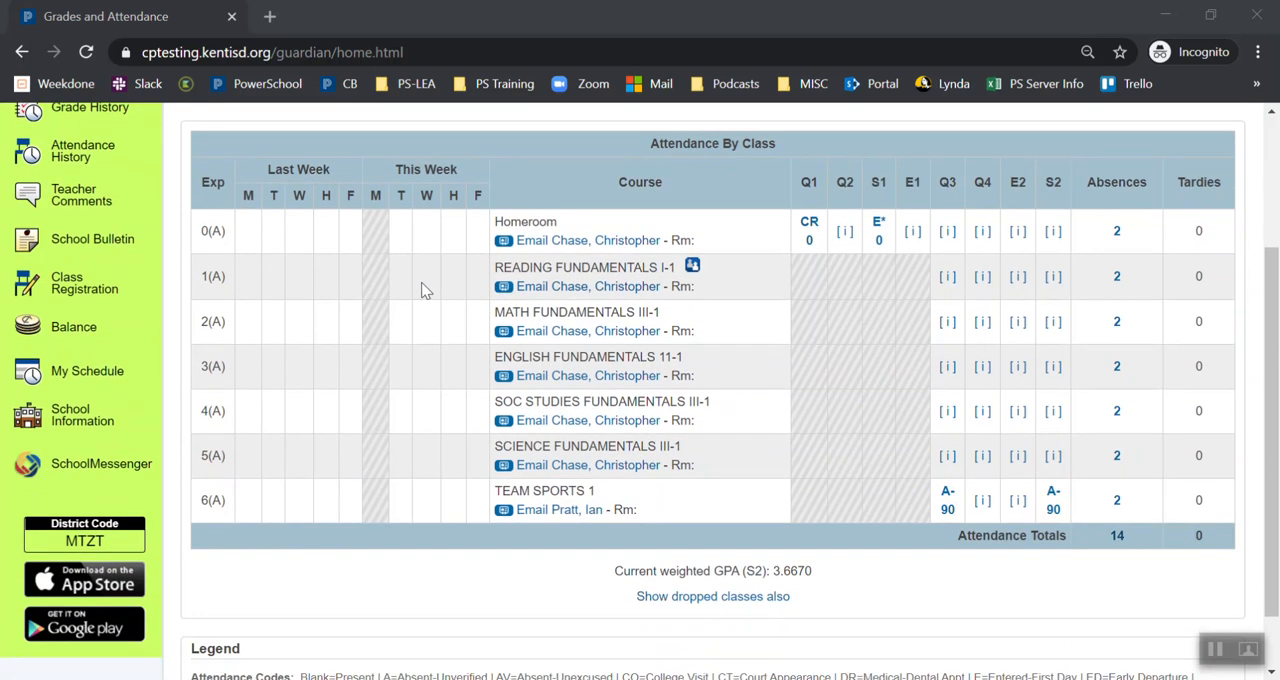
mouse_move(594, 288)
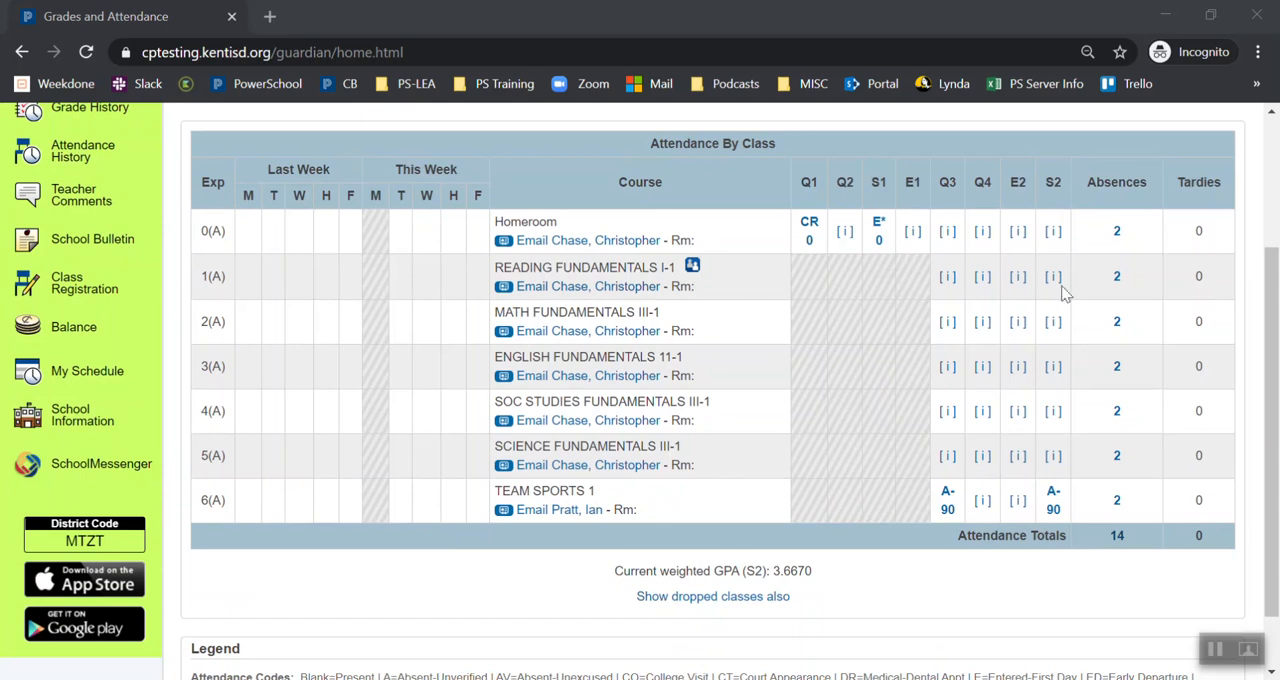
mouse_move(1084, 516)
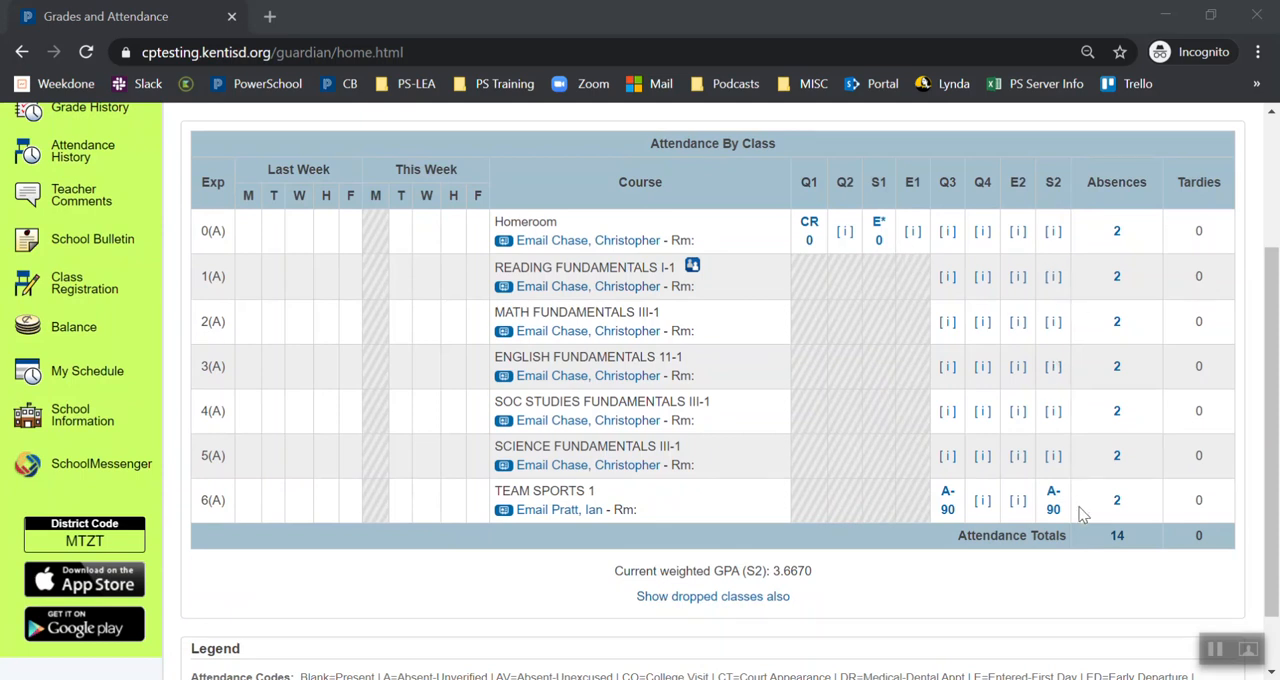
mouse_move(1068, 504)
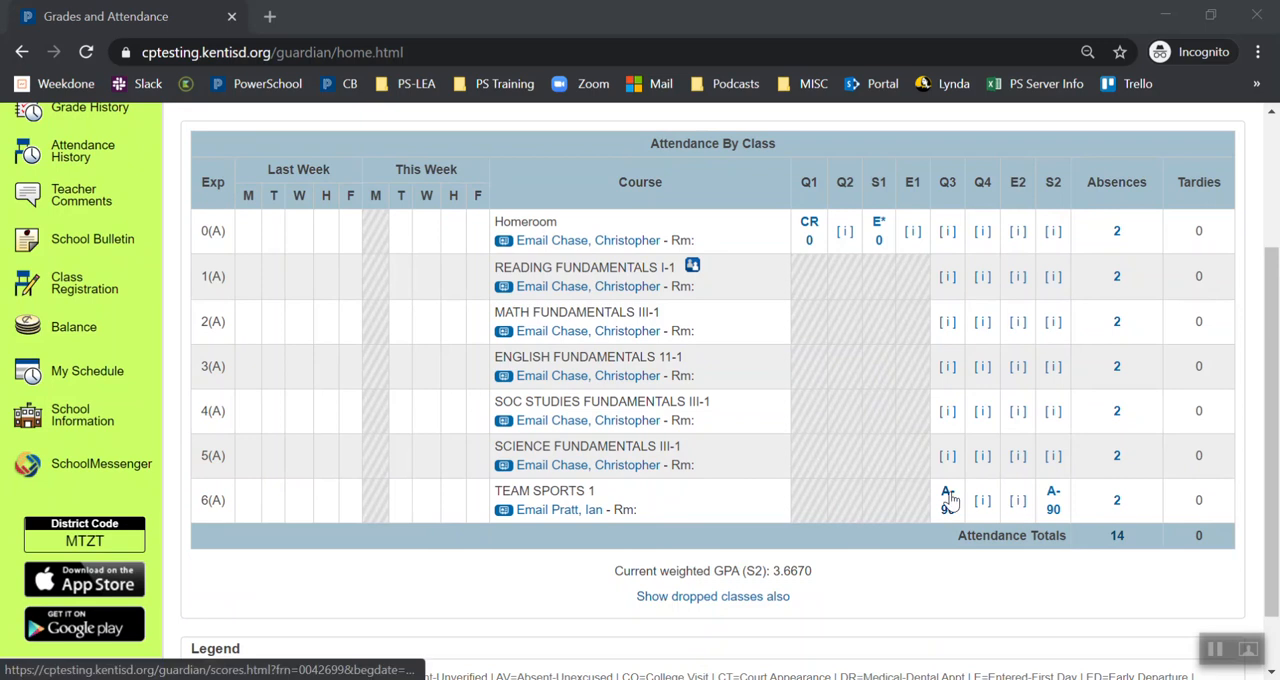
left_click(948, 500)
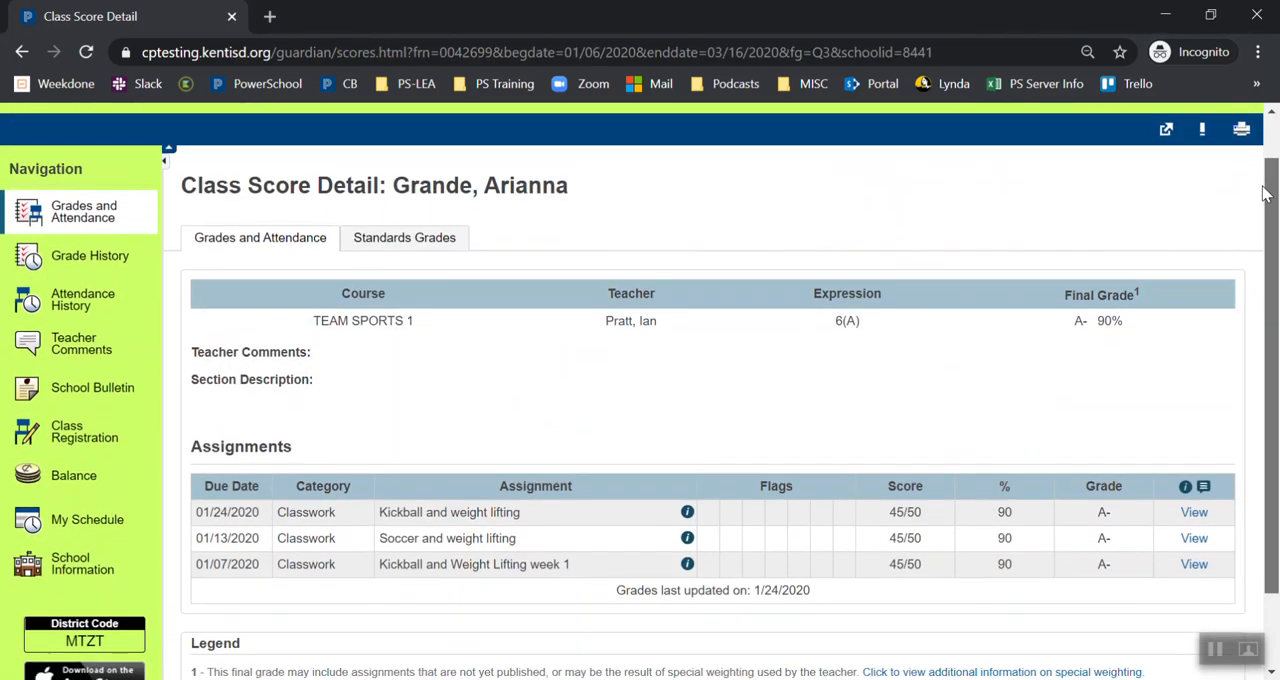
scroll("down", 3)
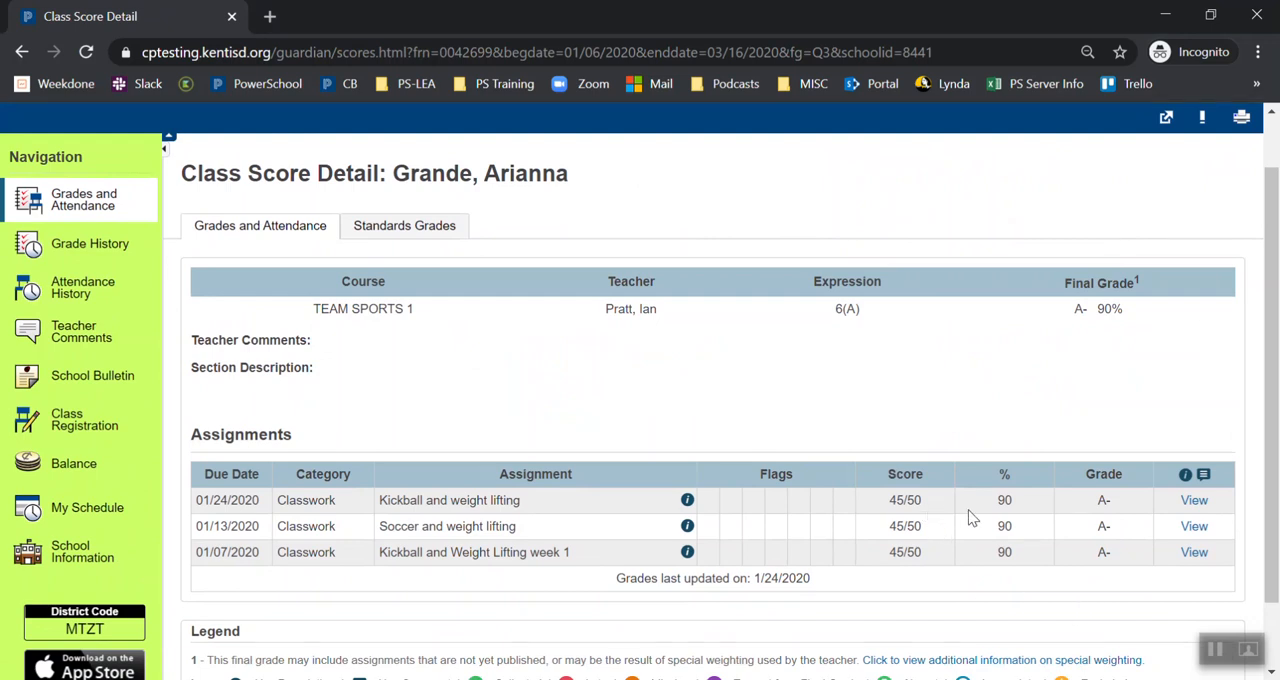
mouse_move(862, 578)
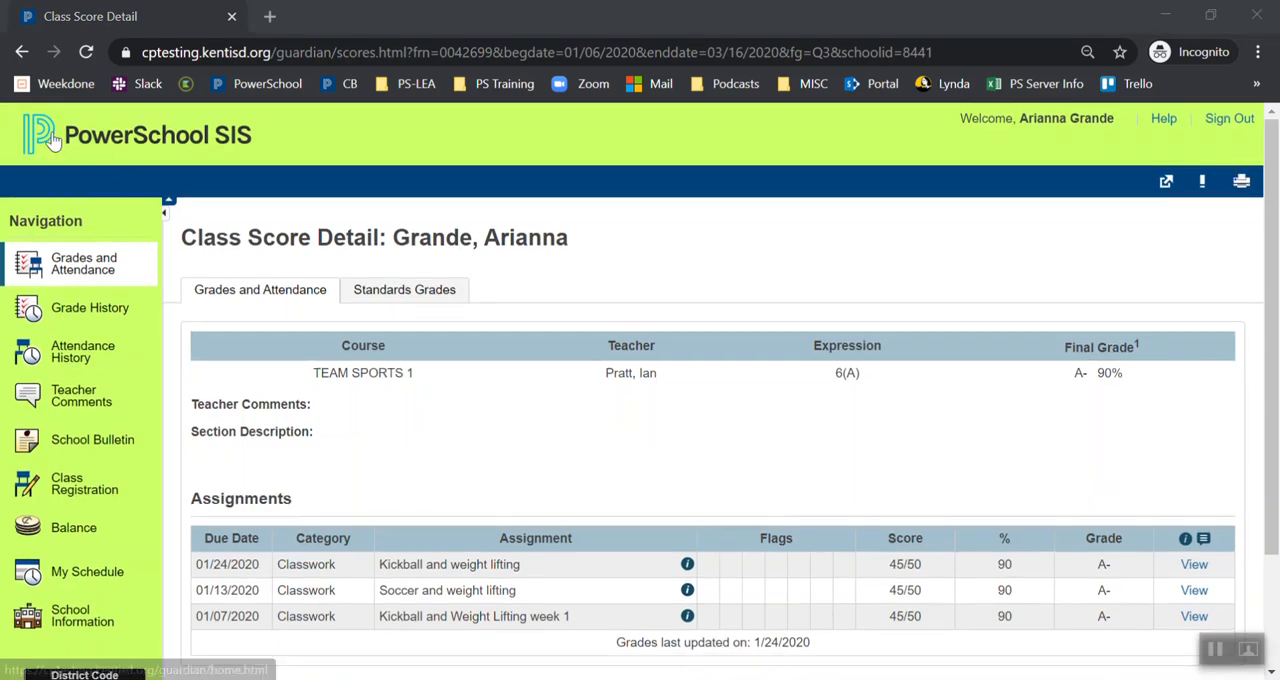
left_click(84, 264)
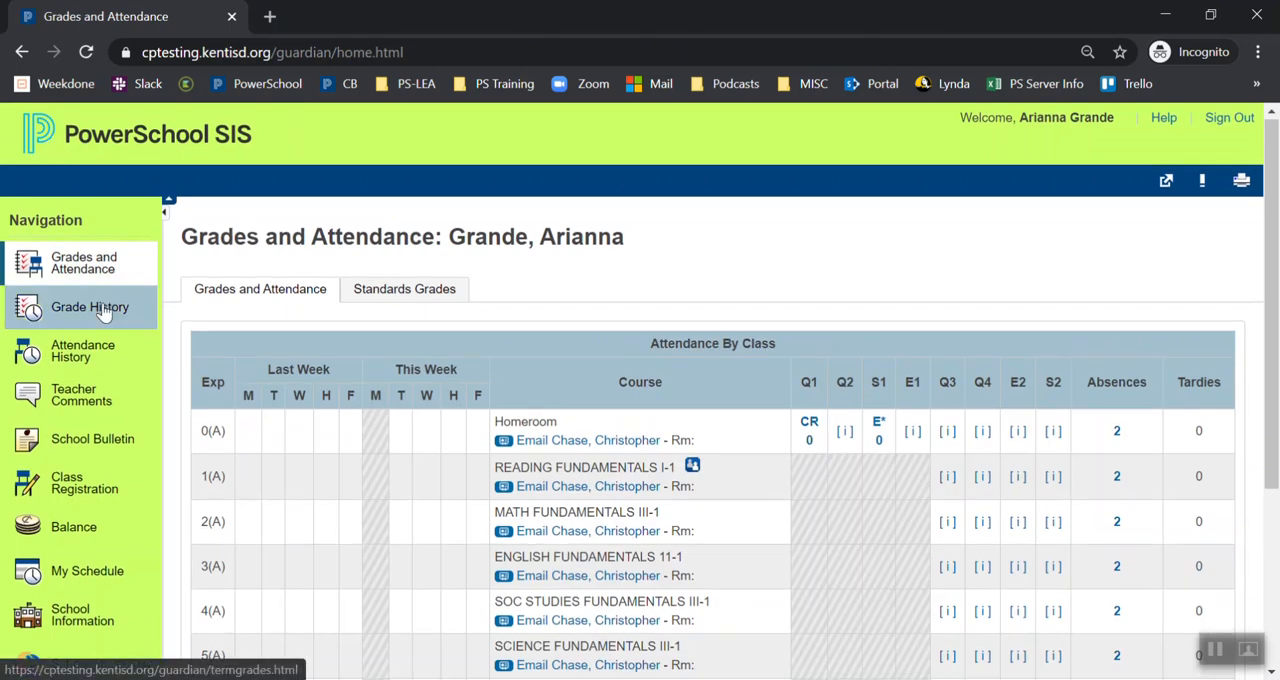
left_click(90, 308)
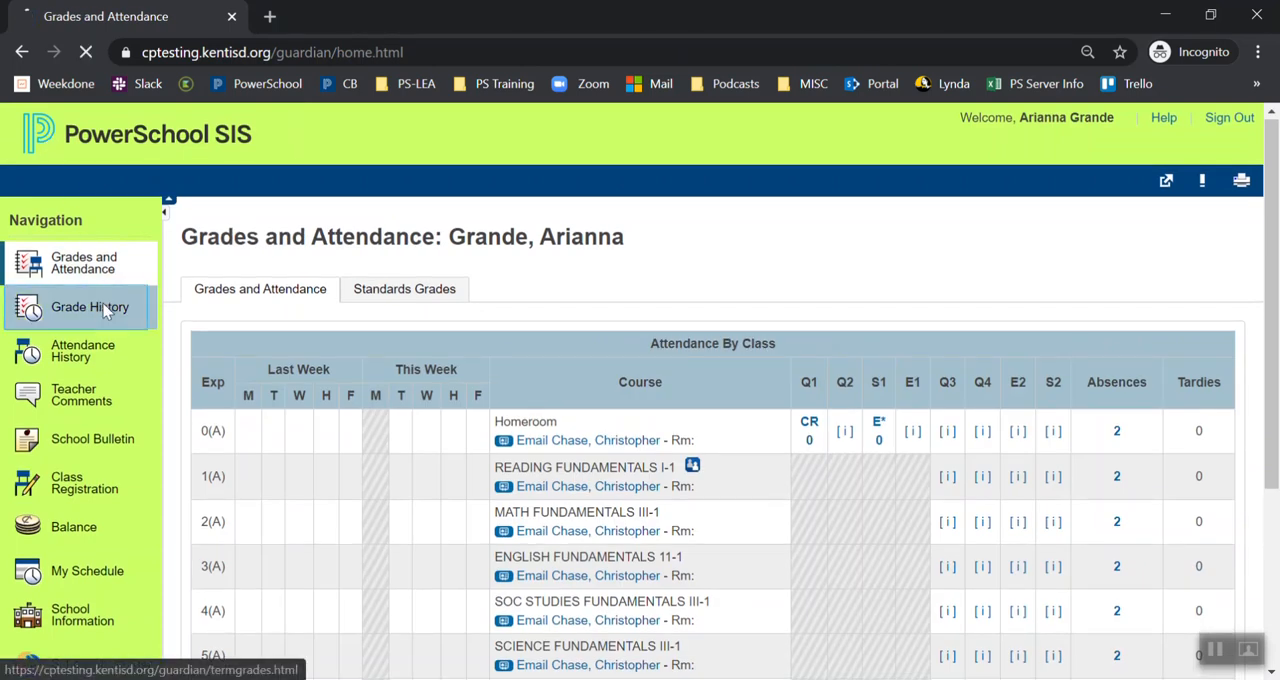
View Grade History for 19-20 with E1 and Q1 course grades and percentages
left_click(88, 308)
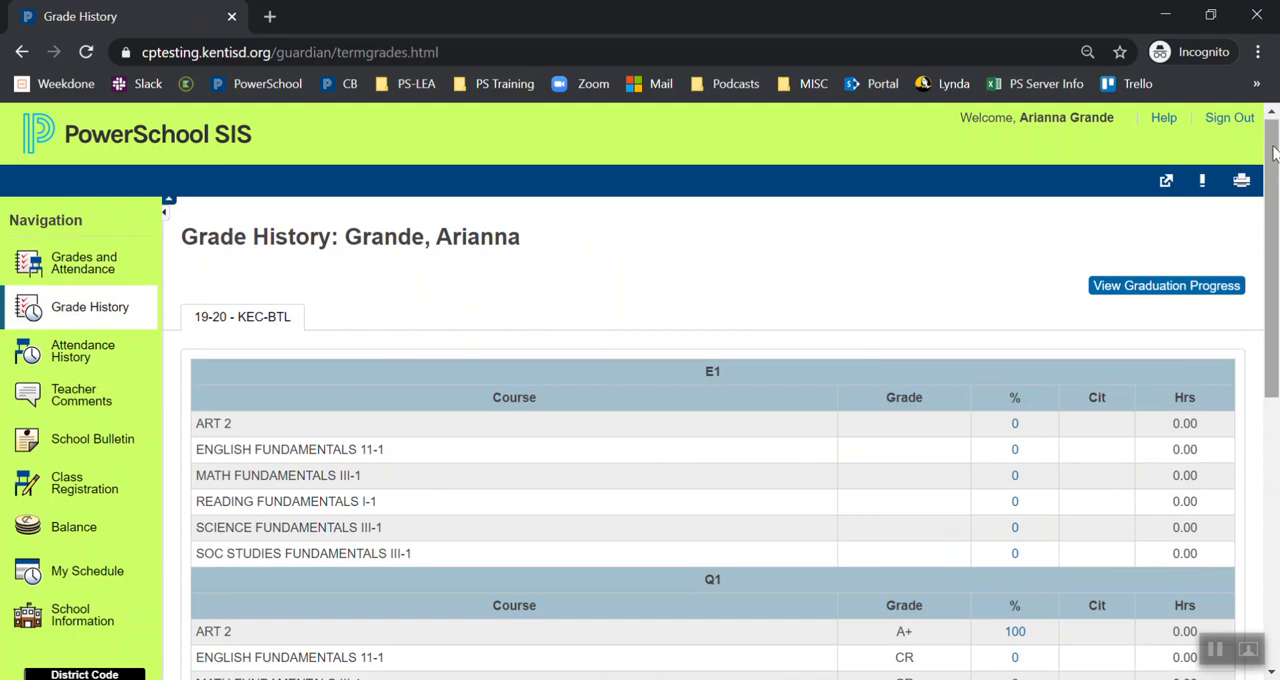
scroll("down", 3)
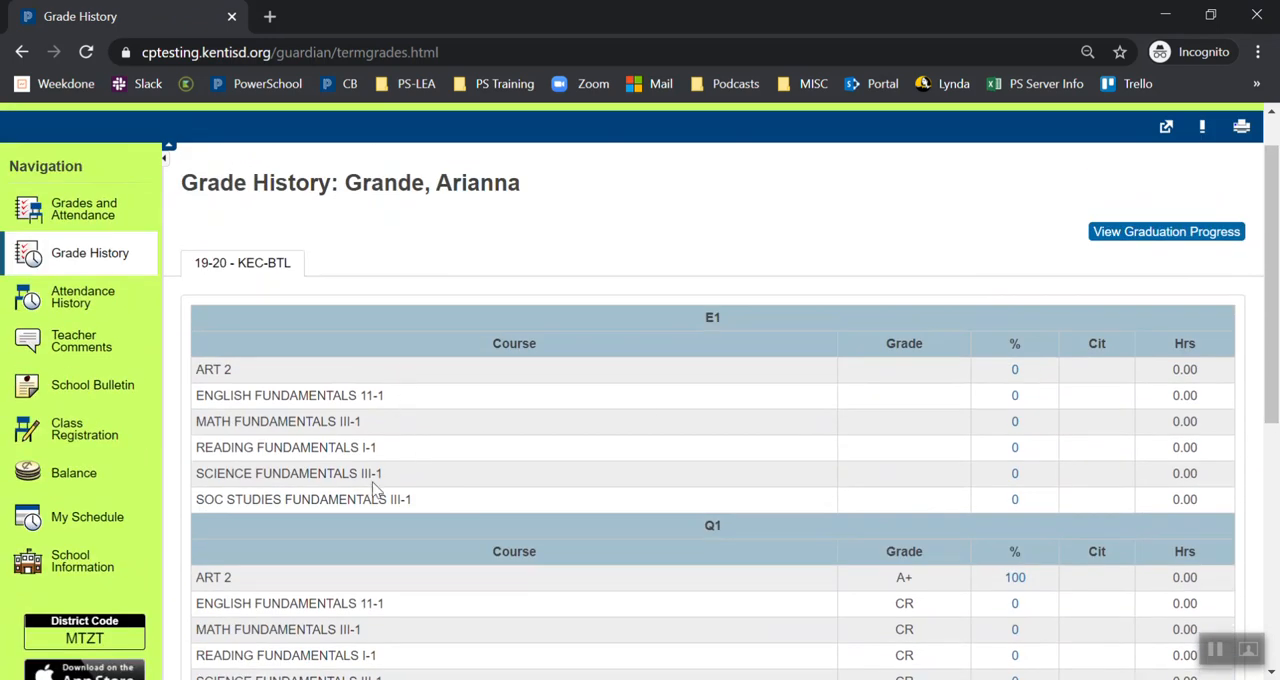
mouse_move(1034, 374)
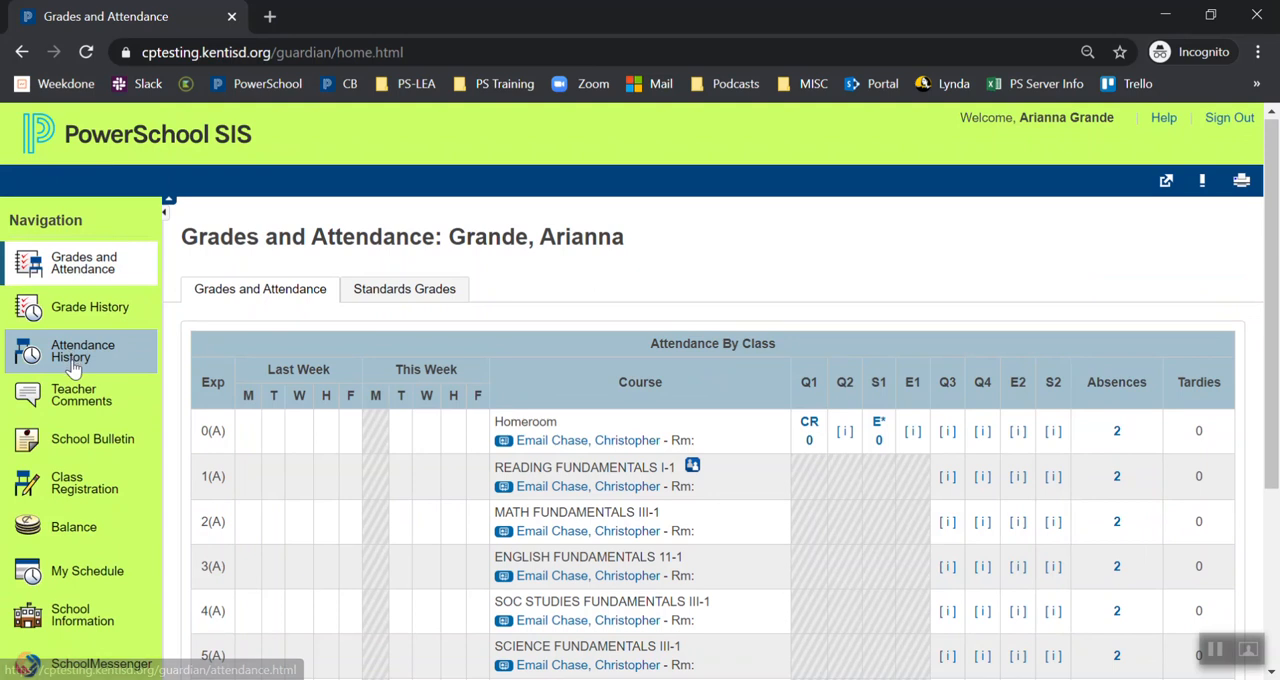
View Meeting Attendance History with per-course weekly codes into the April–May weeks
left_click(82, 350)
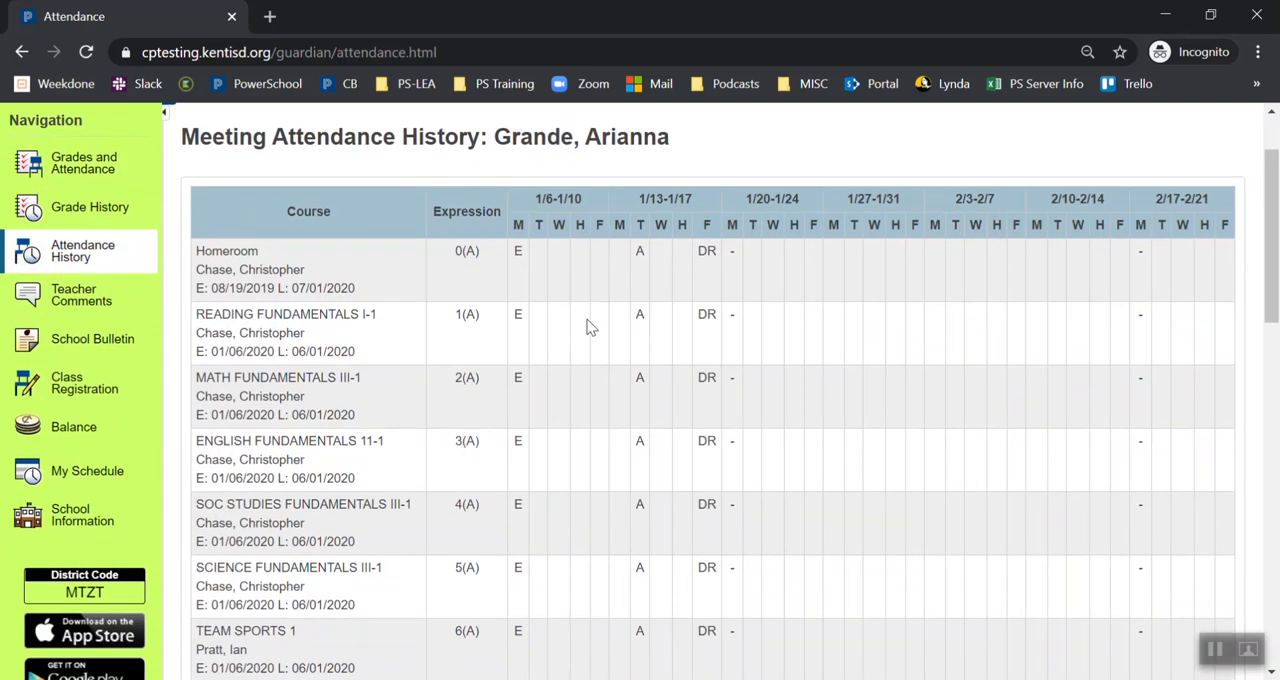
mouse_move(576, 270)
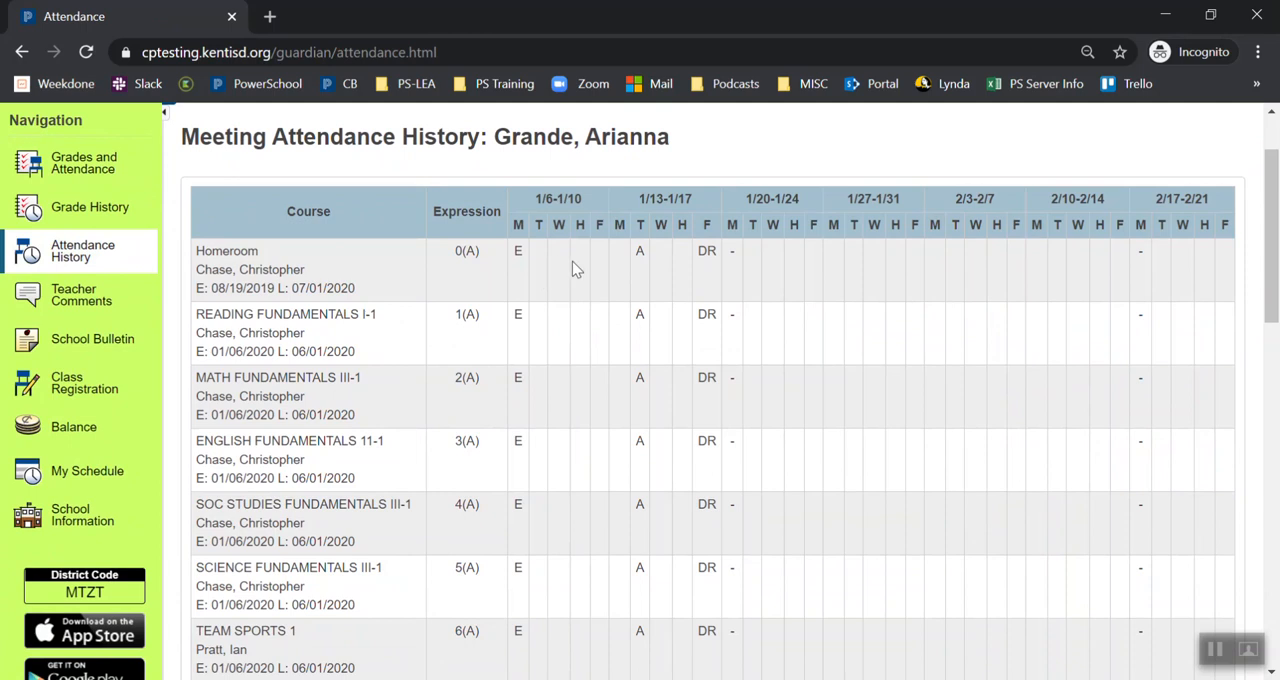
mouse_move(584, 272)
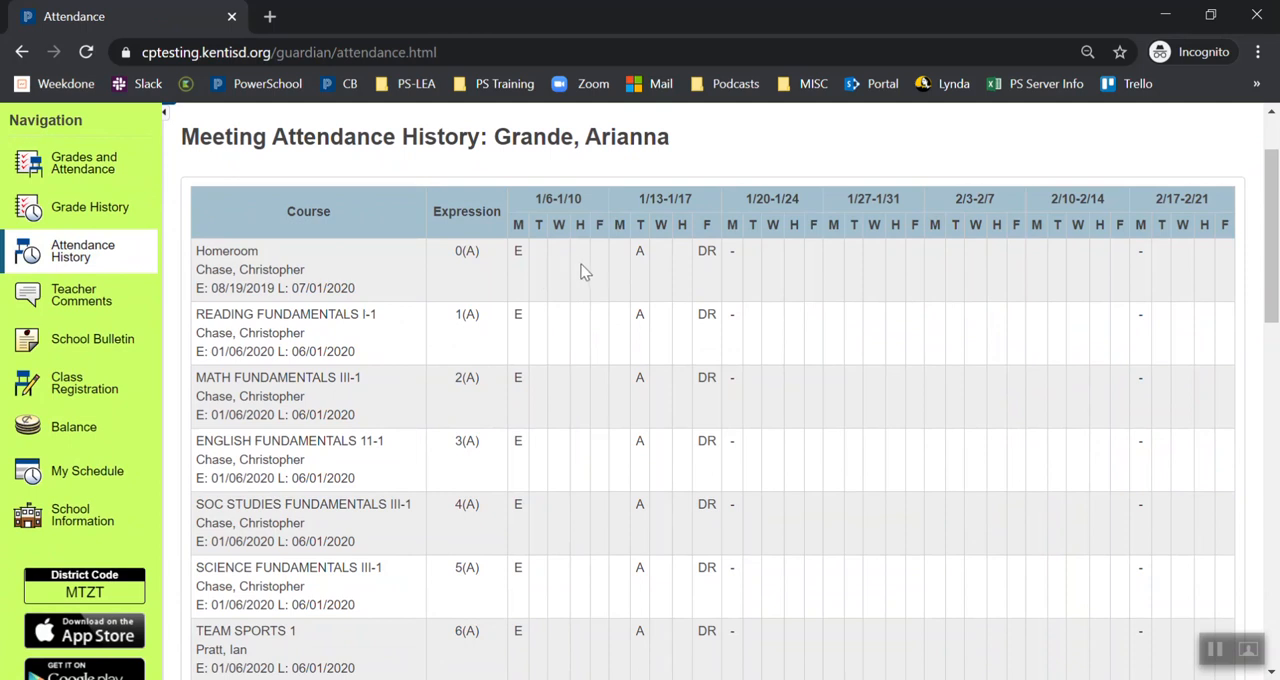
mouse_move(640, 264)
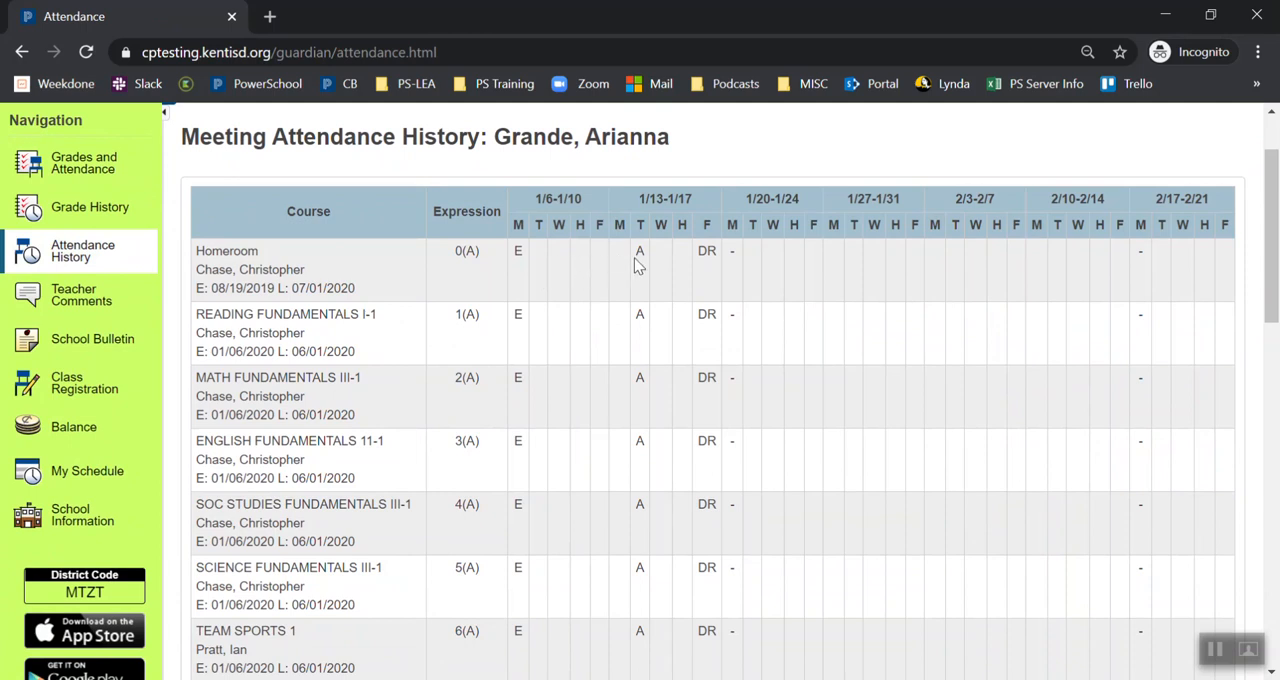
mouse_move(724, 264)
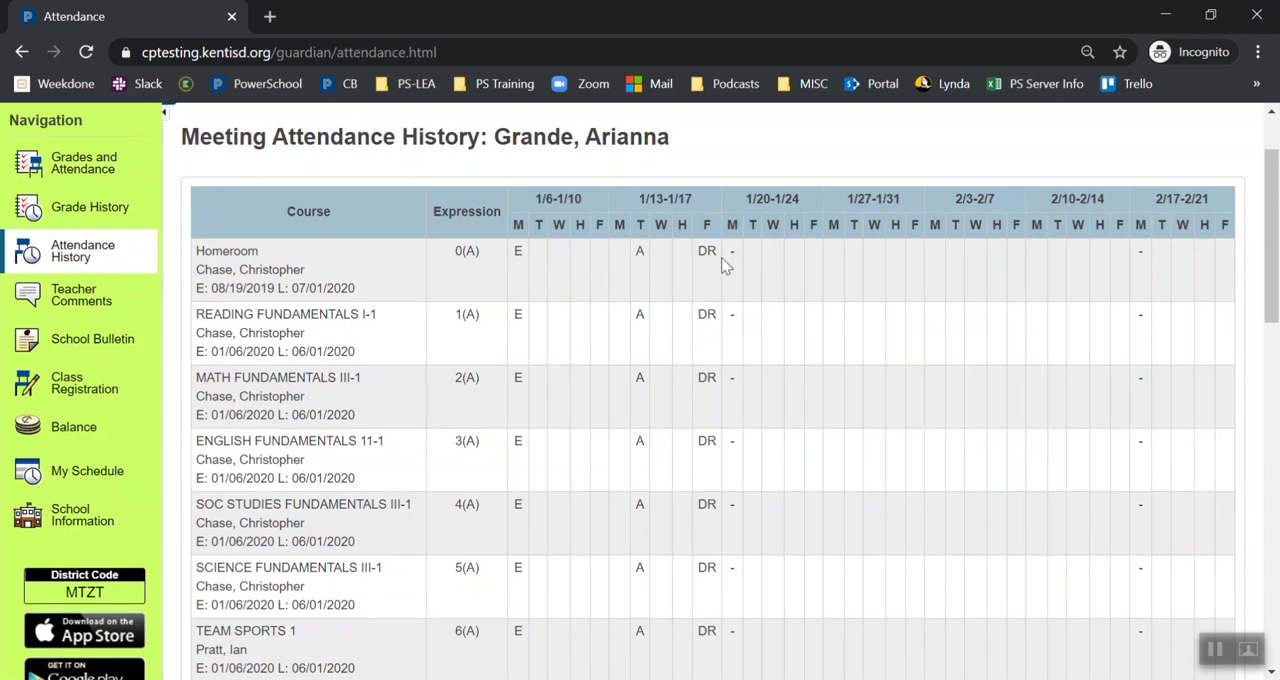
scroll("down", 3)
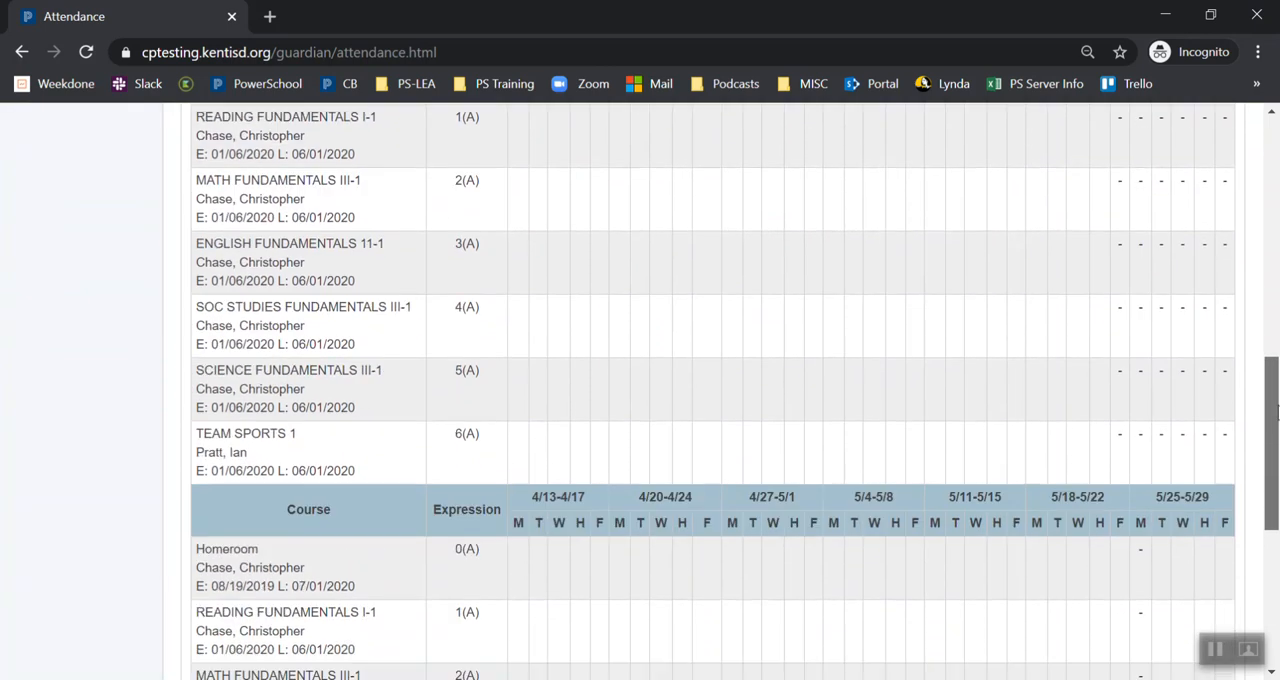
scroll("down", 3)
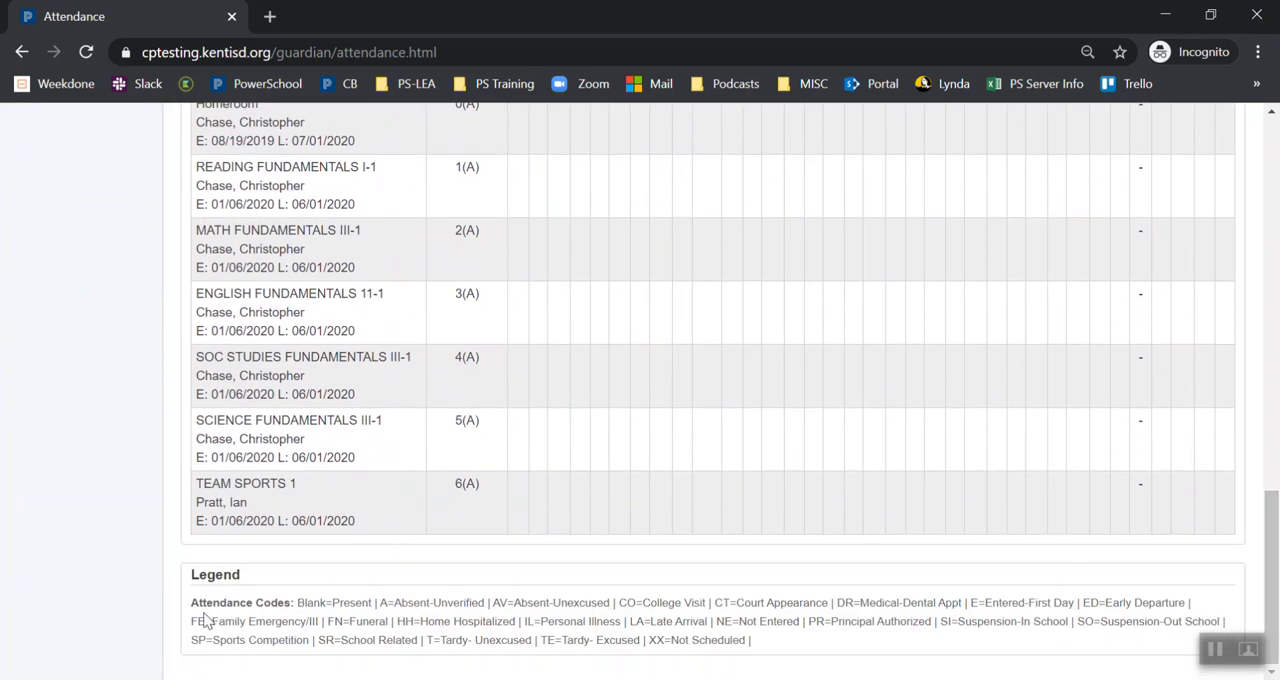
mouse_move(464, 654)
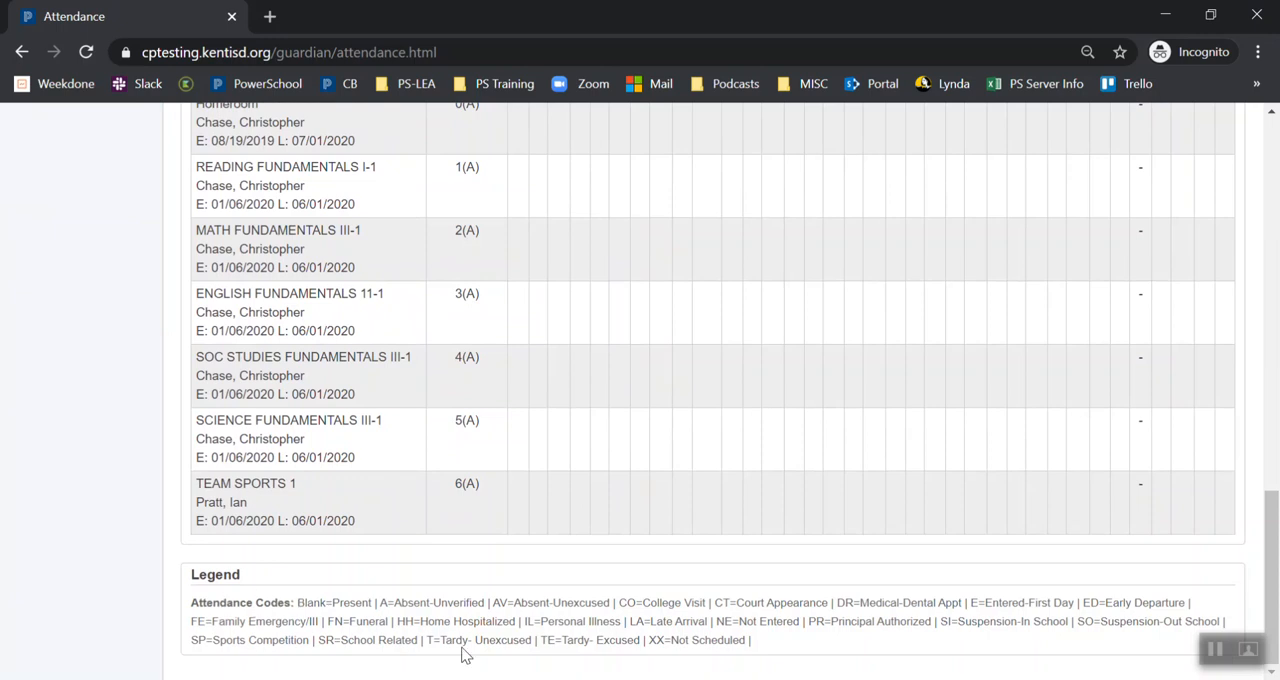
mouse_move(444, 604)
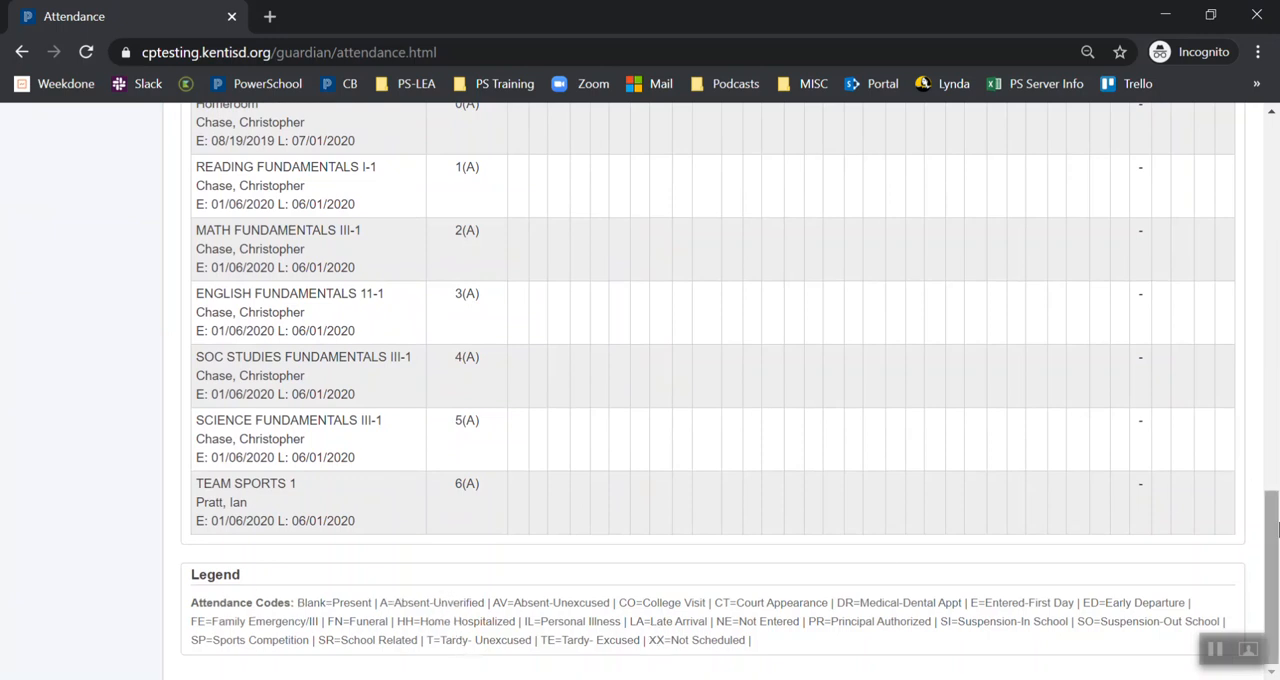
scroll("up", 3)
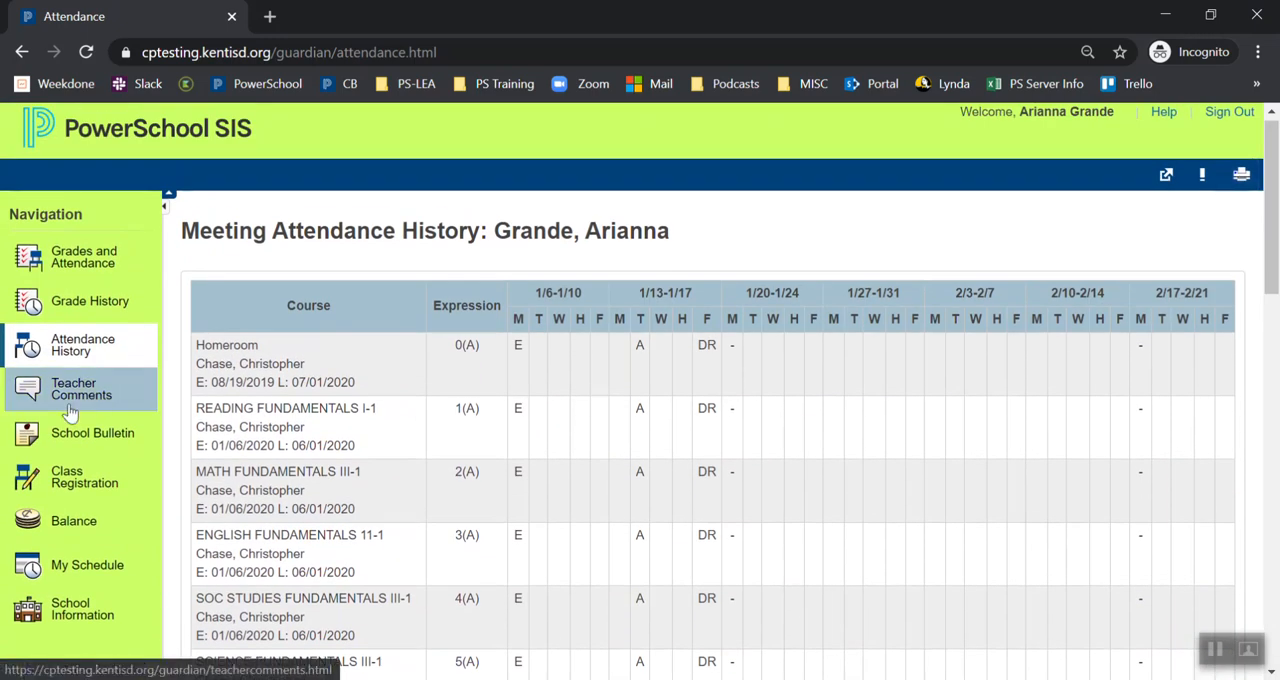
View Teacher Comments listing each S2 course with its teacher and email link
left_click(80, 392)
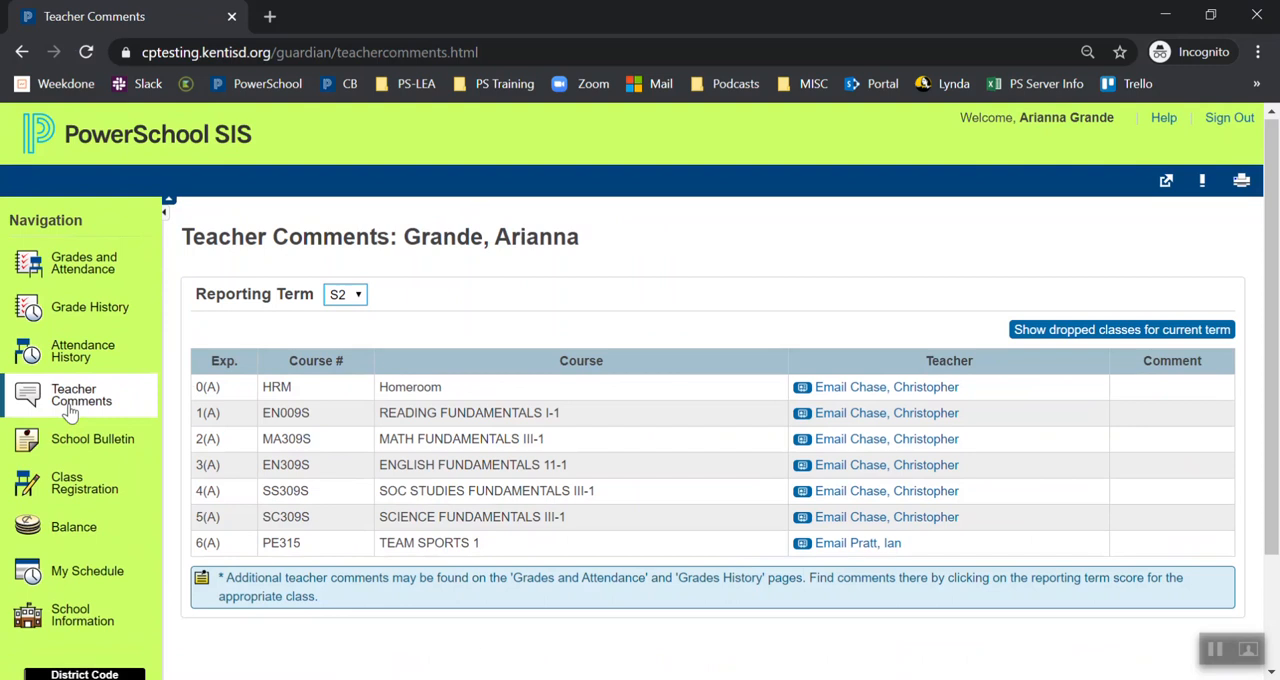
mouse_move(138, 420)
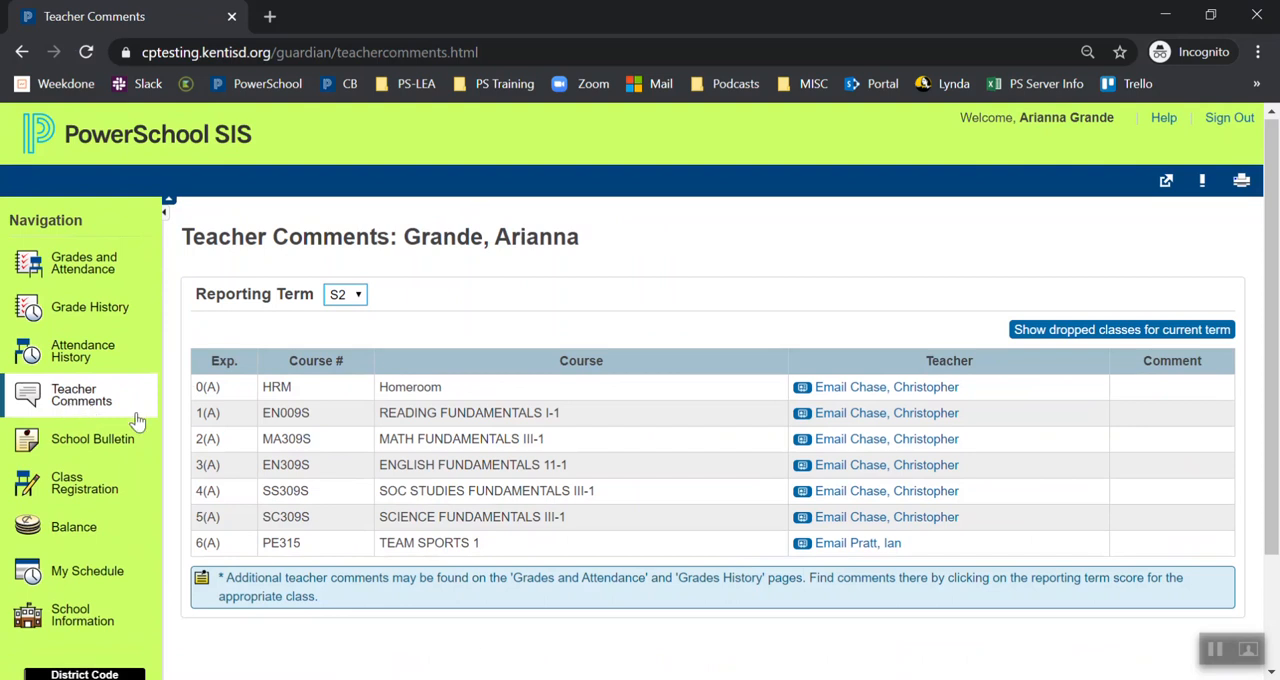
mouse_move(164, 416)
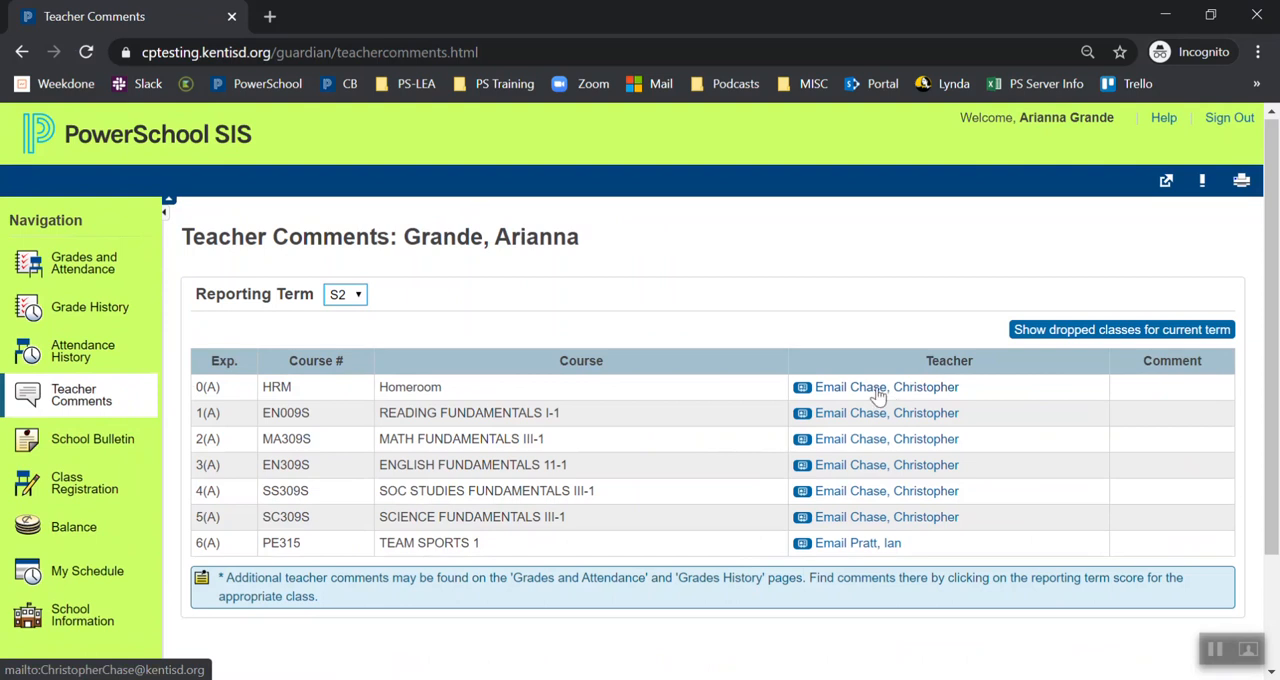
mouse_move(816, 396)
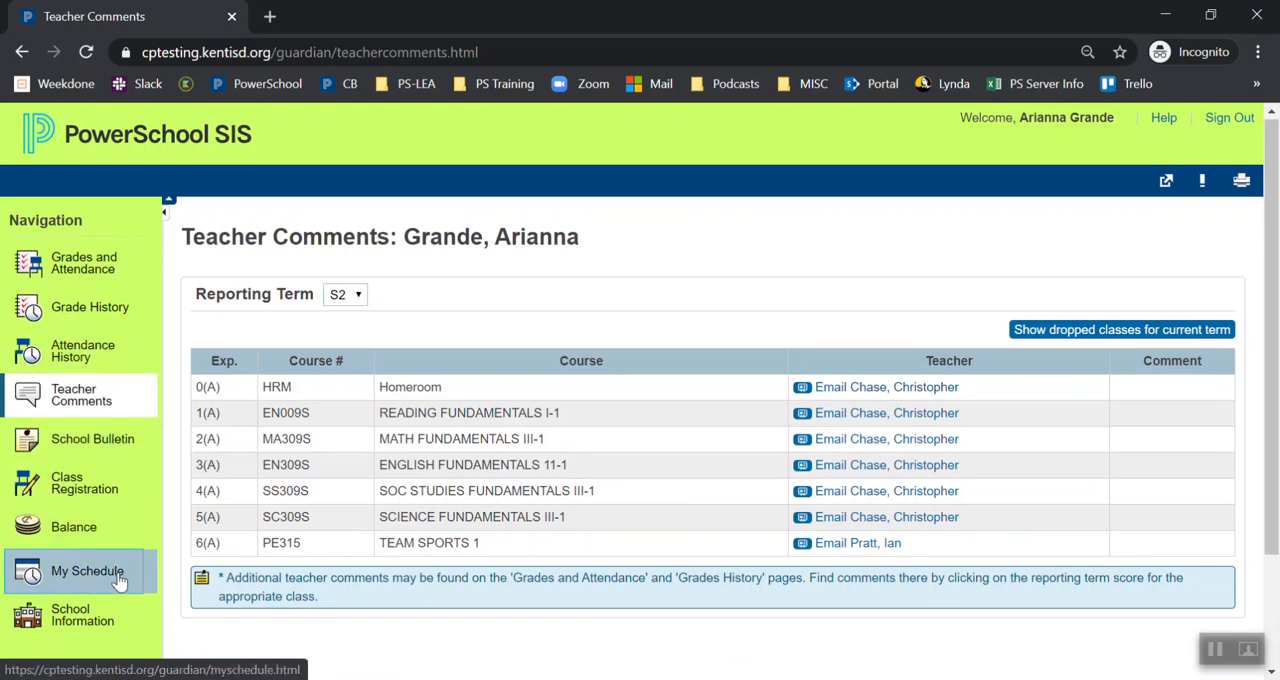
View My Schedule in Week View showing each day's classes, teachers and times
left_click(88, 570)
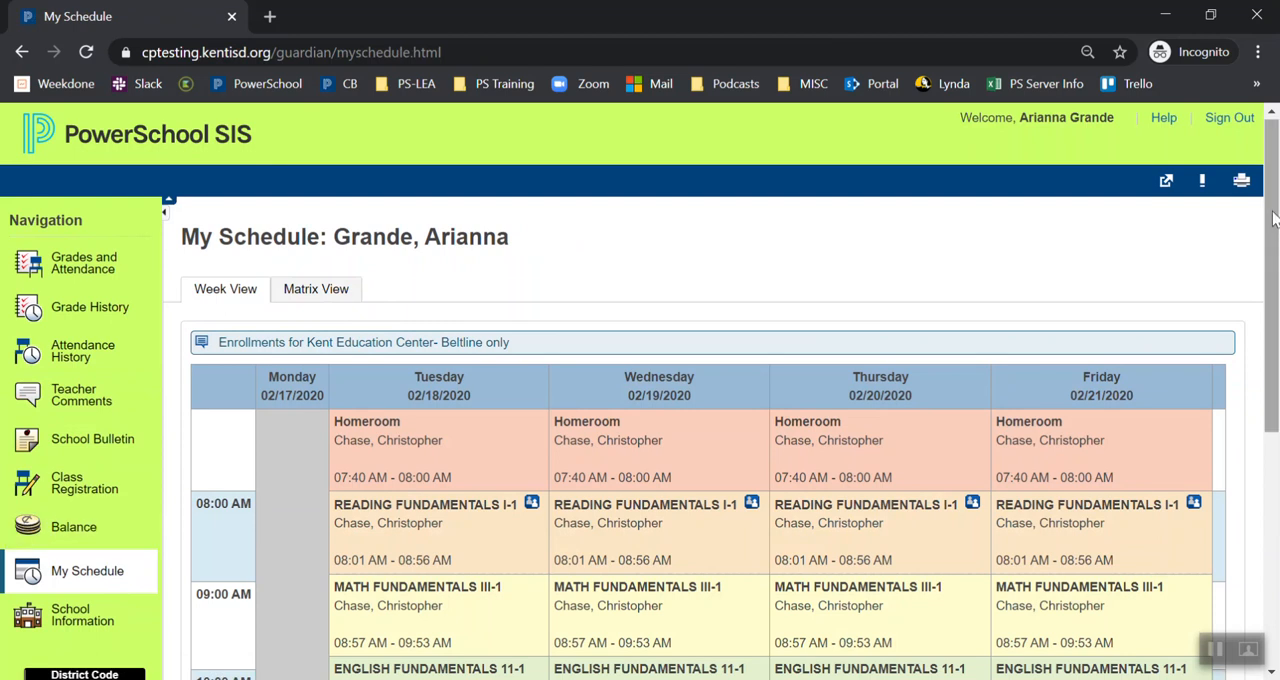
scroll("down", 3)
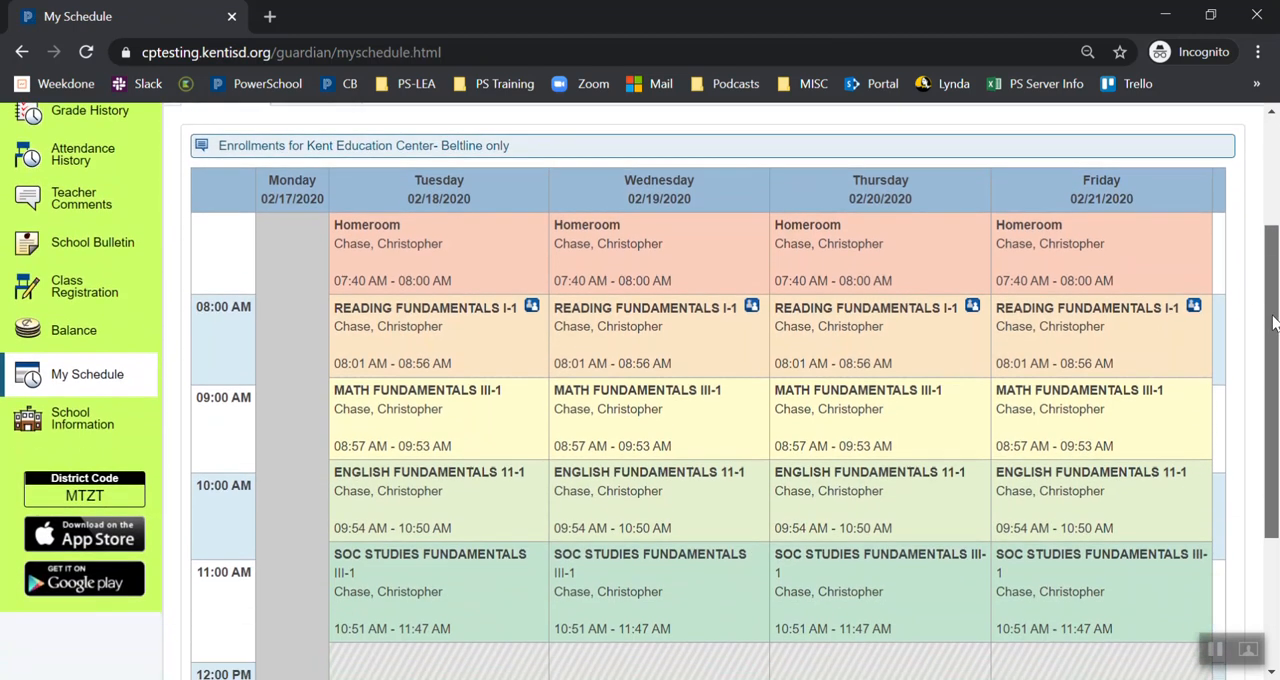
scroll("down", 3)
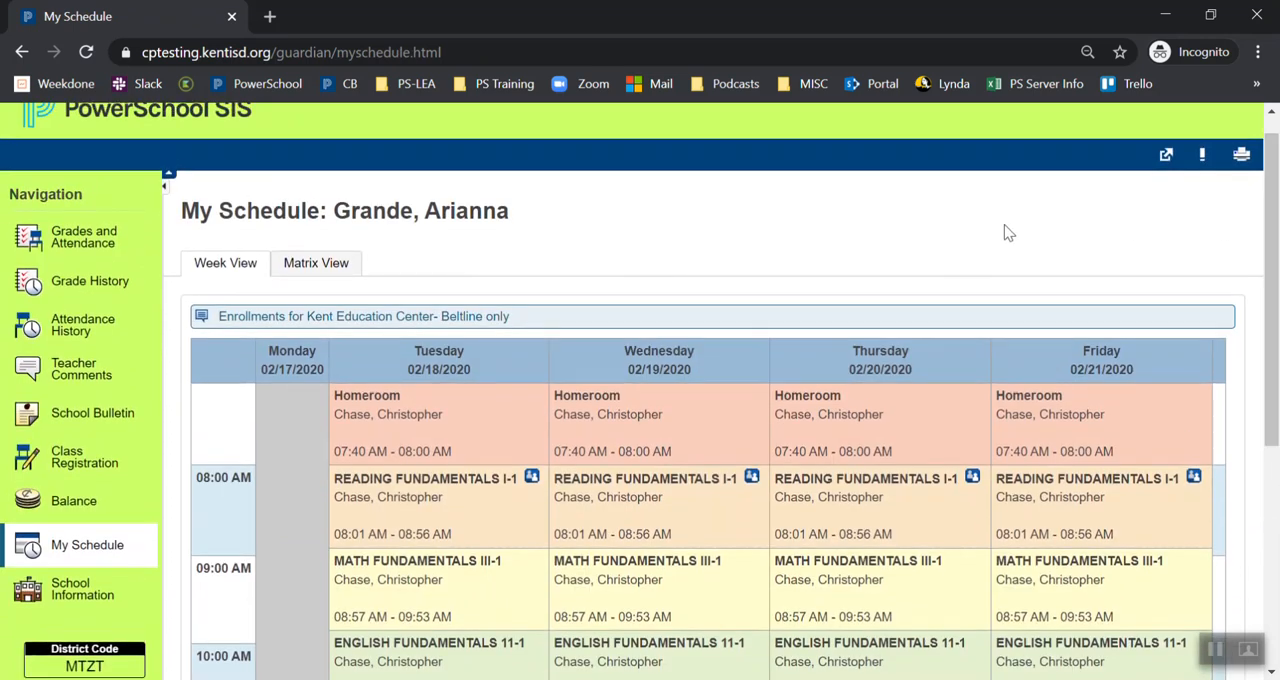
mouse_move(708, 206)
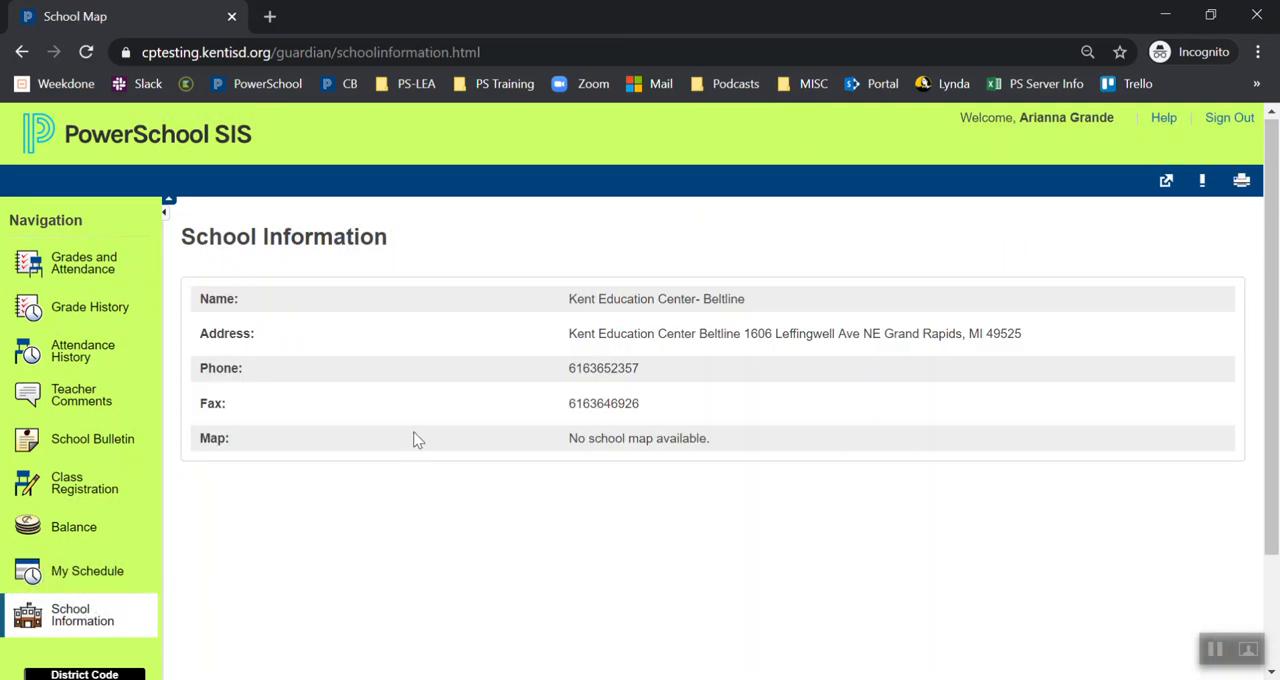
scroll("down", 3)
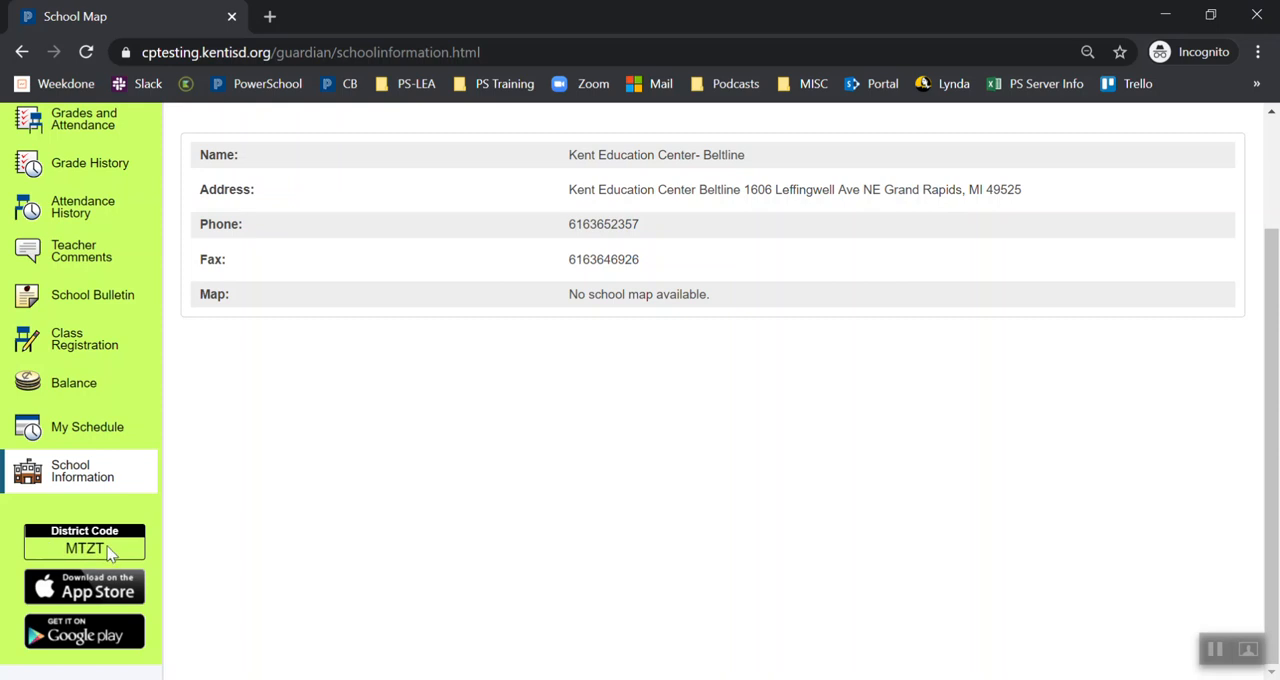
mouse_move(118, 550)
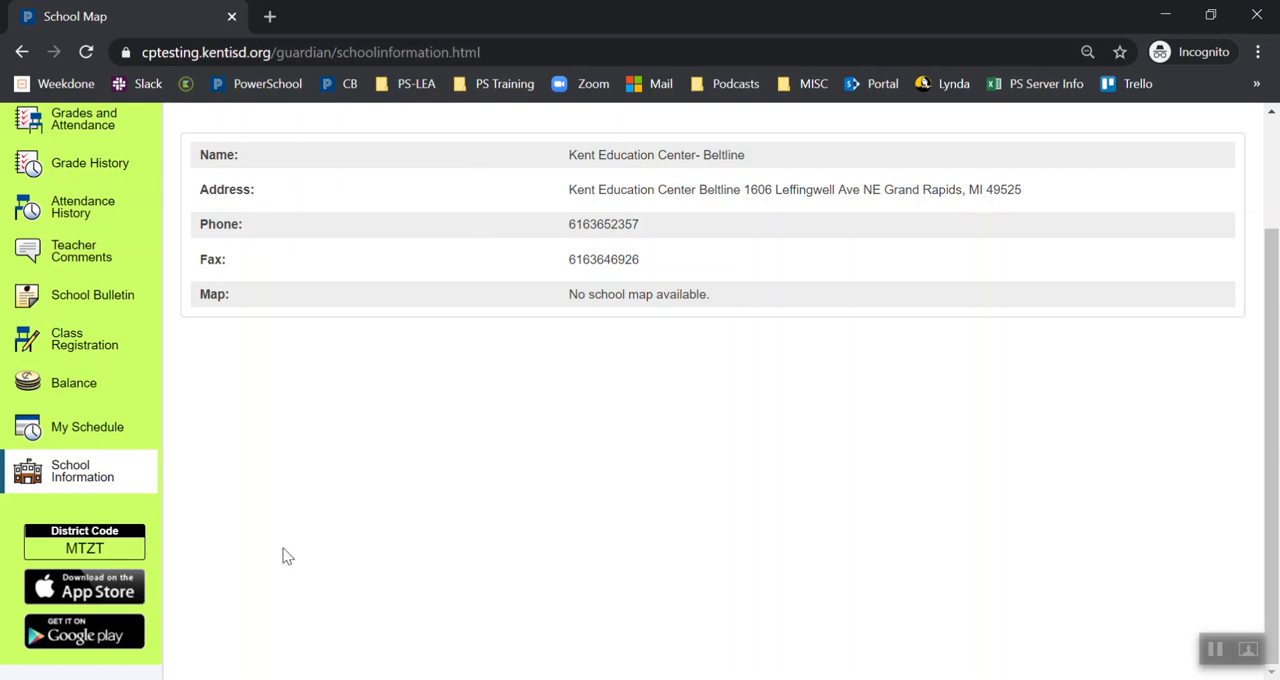
mouse_move(164, 556)
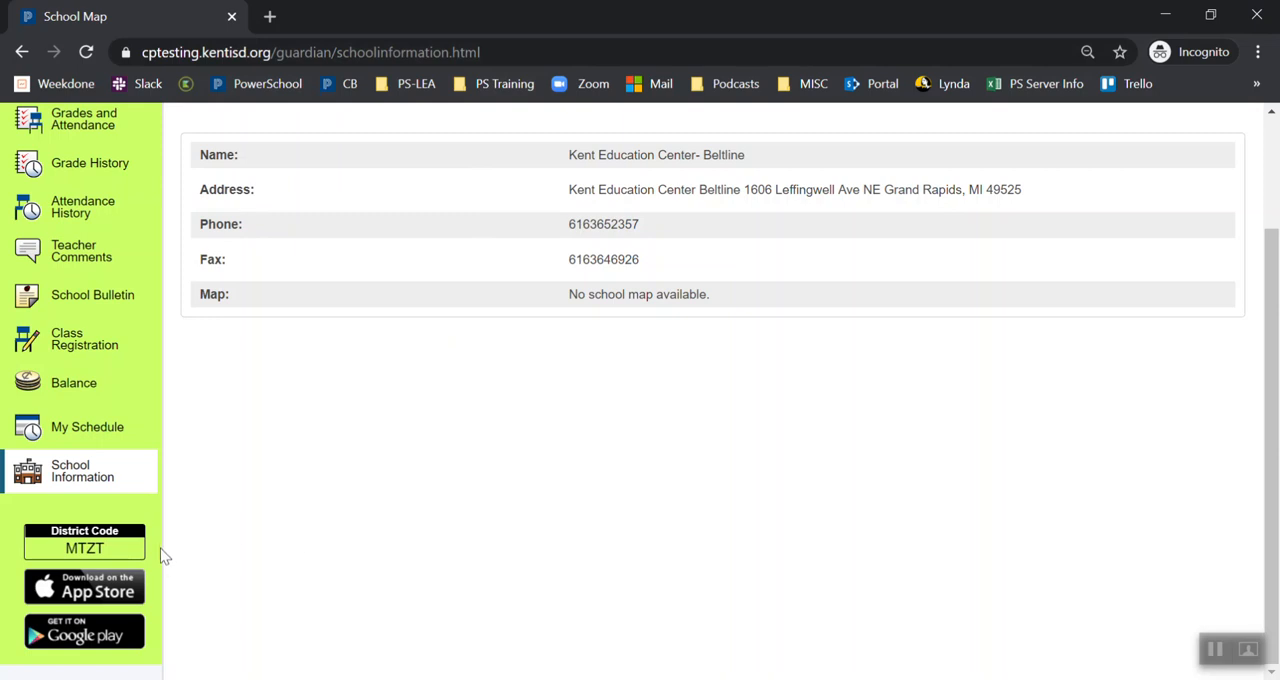
mouse_move(96, 588)
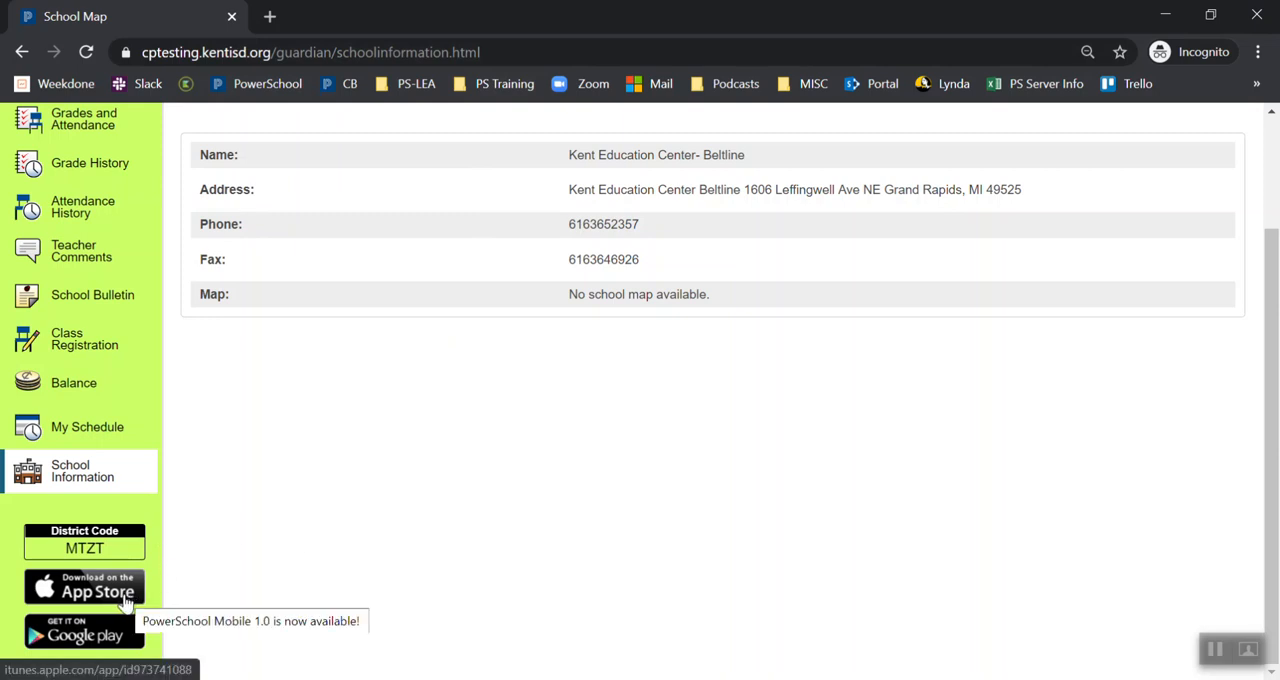
mouse_move(120, 640)
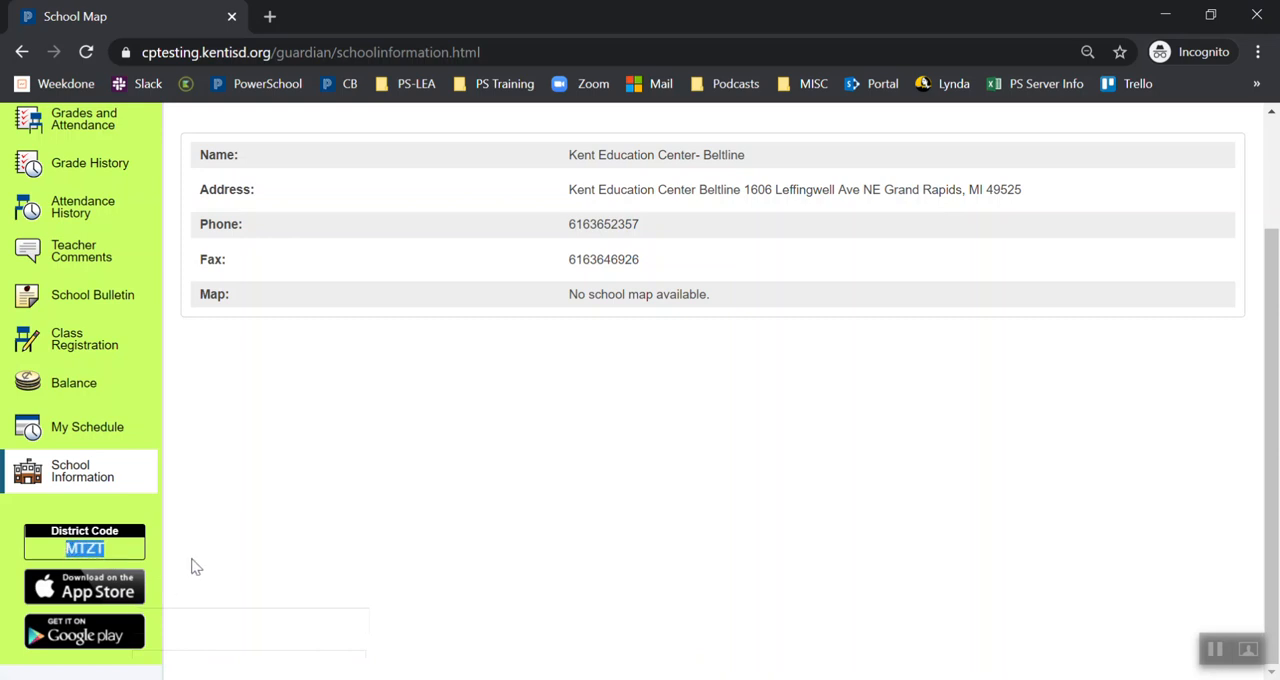
mouse_move(164, 560)
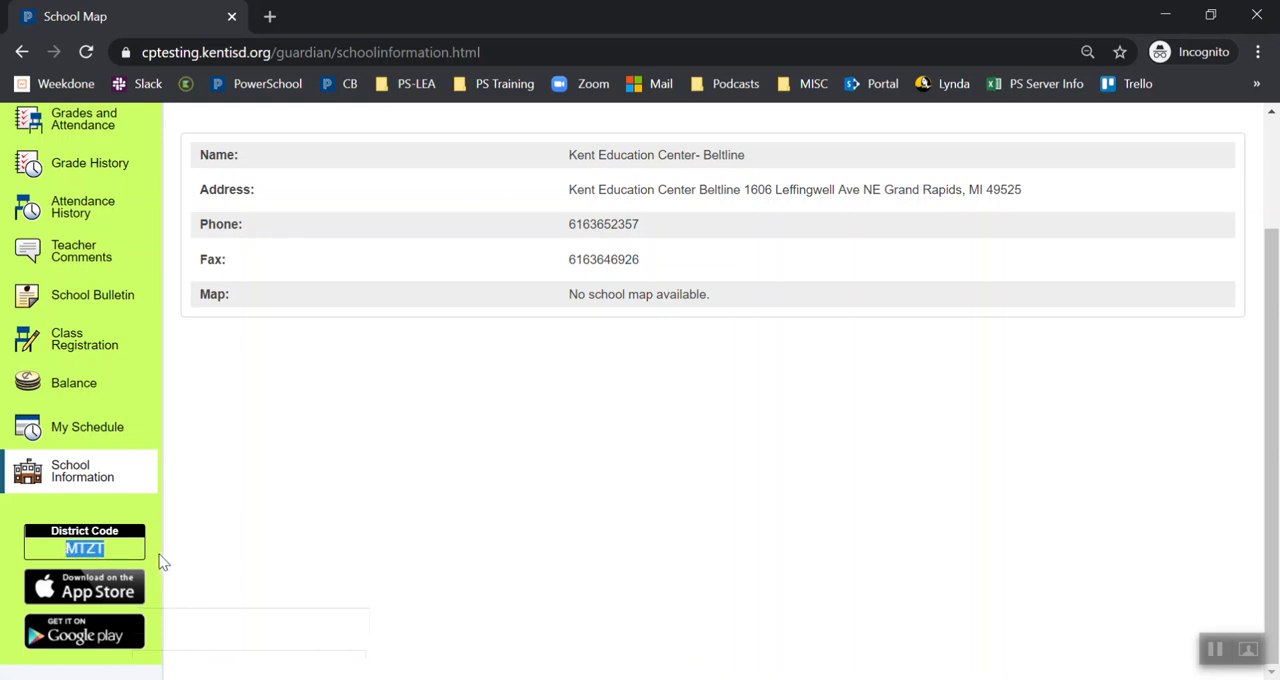